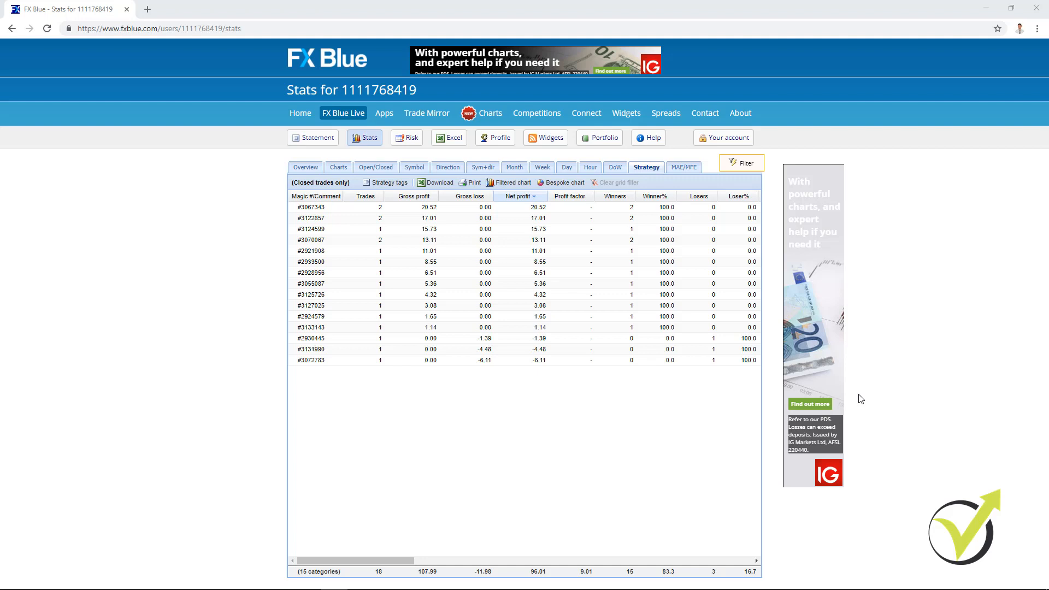
mouse_move(391, 262)
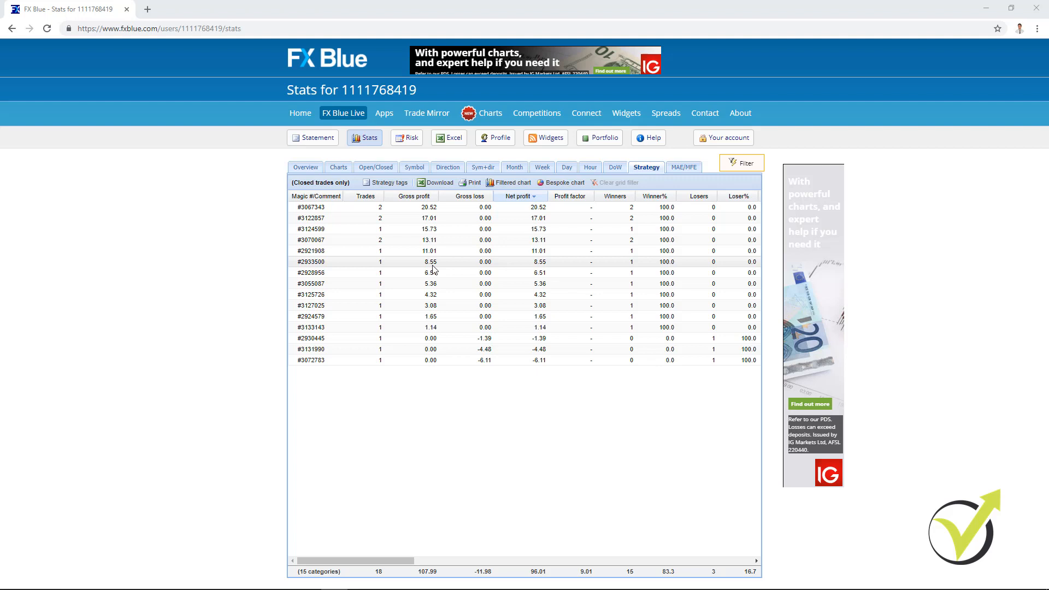
mouse_move(454, 341)
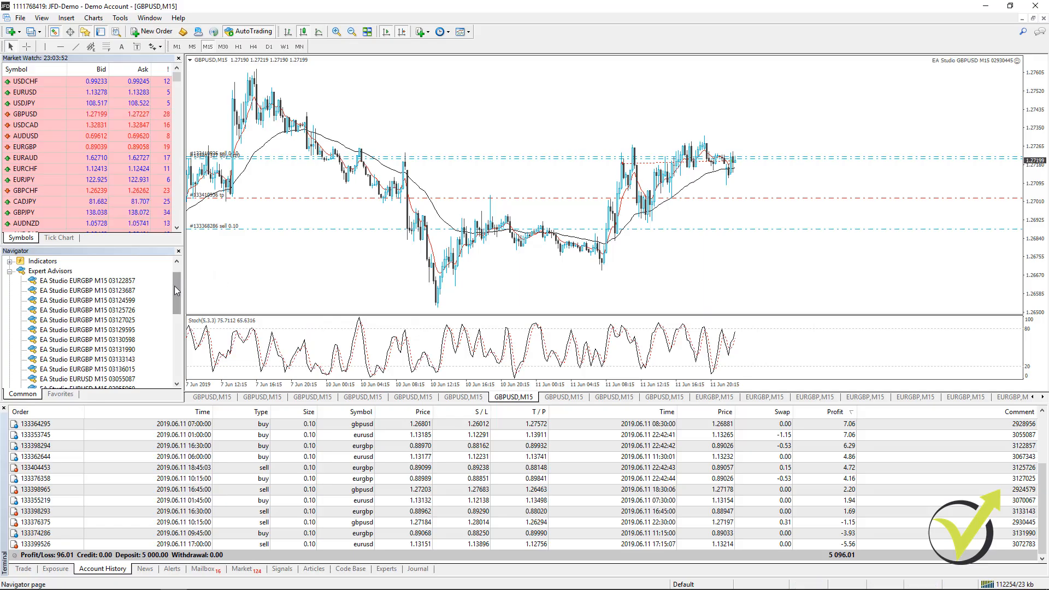
Scroll through the EURGBP M15 strategy cards and equity curves in the Collection.
scroll("down", 3)
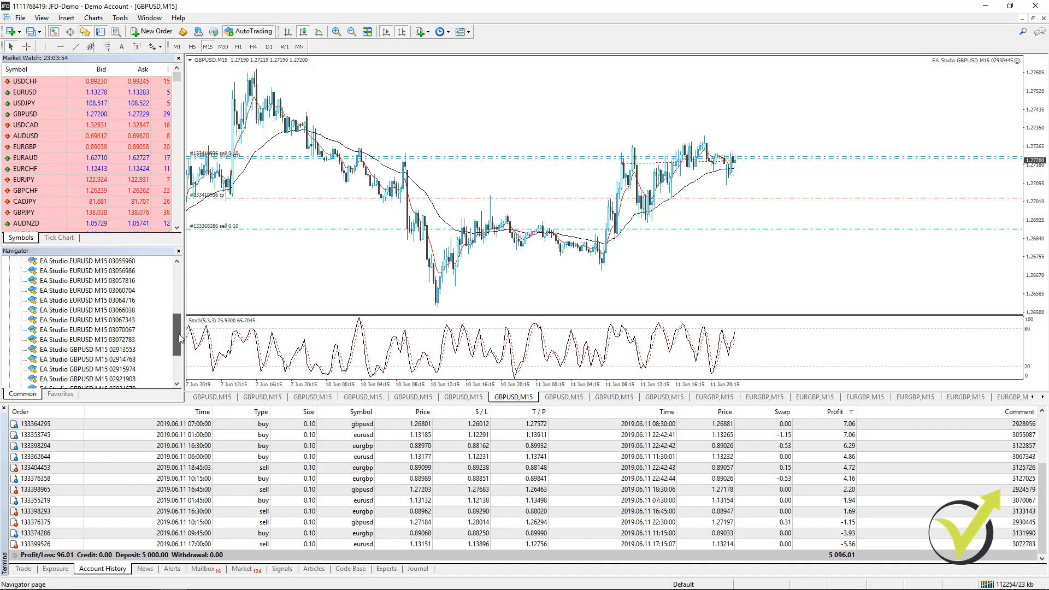
scroll("down", 3)
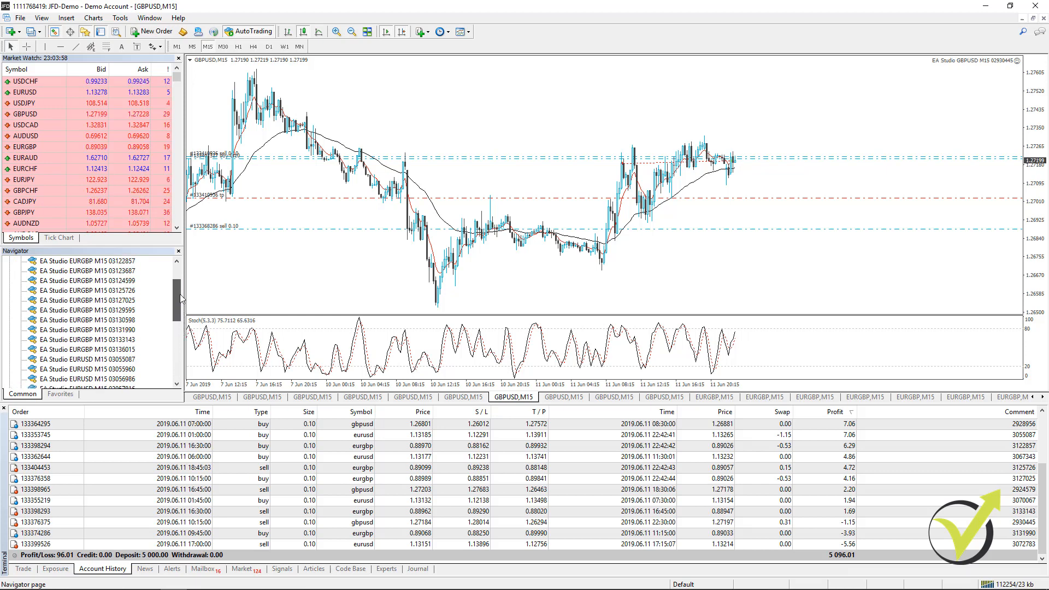
scroll("down", 3)
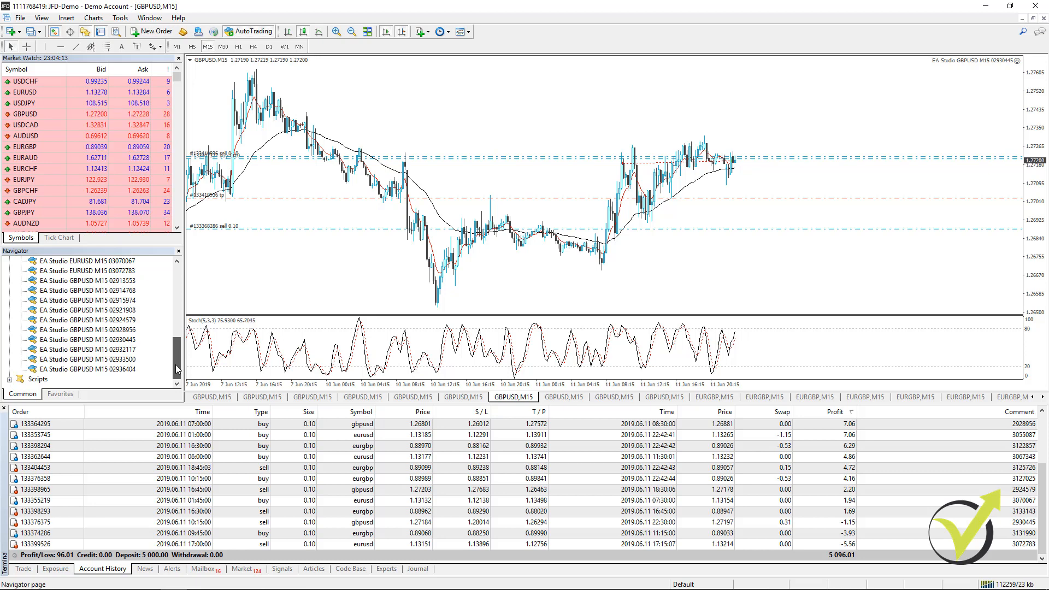
scroll("up", 3)
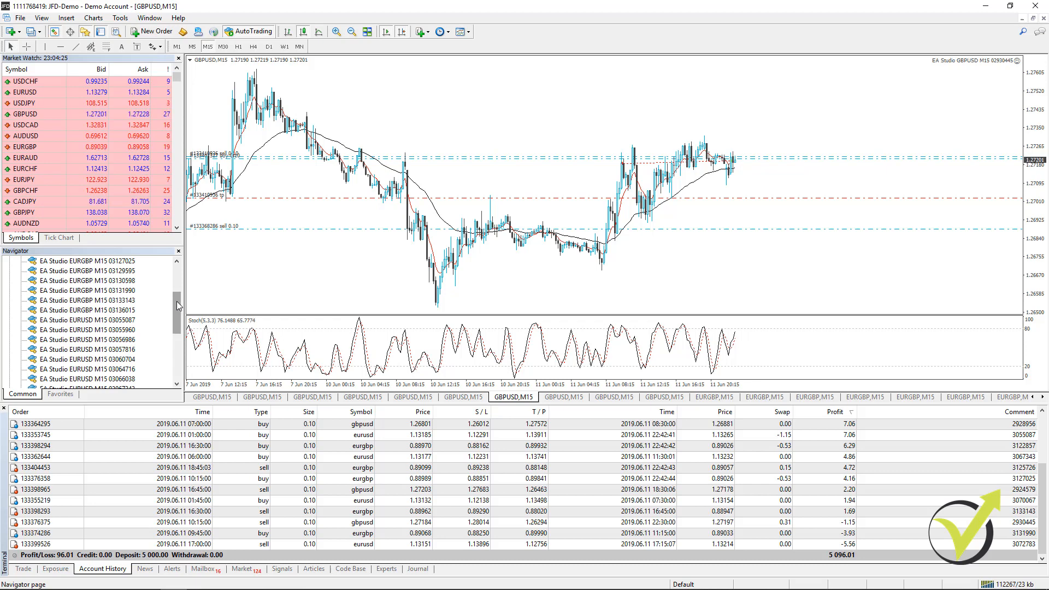
mouse_move(98, 286)
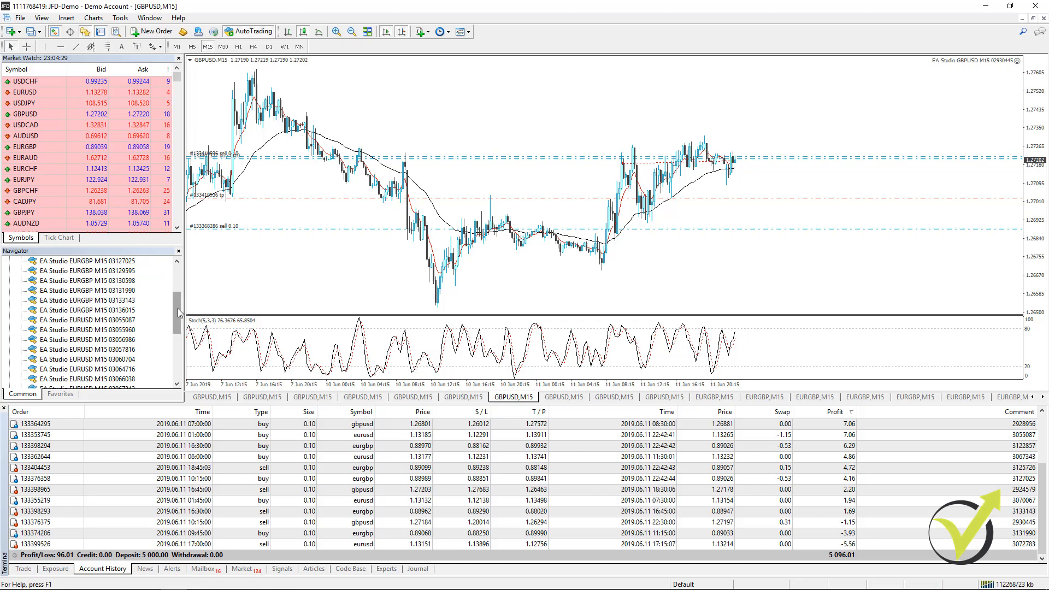
scroll("down", 3)
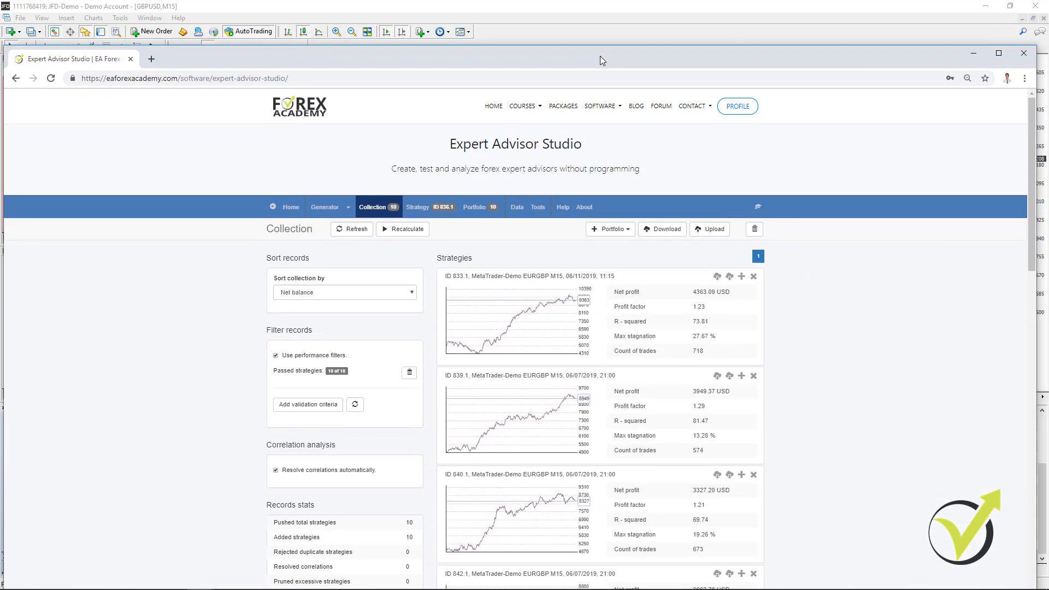
Maximize the browser, scroll down the ten strategies, then return to the top.
left_click(998, 53)
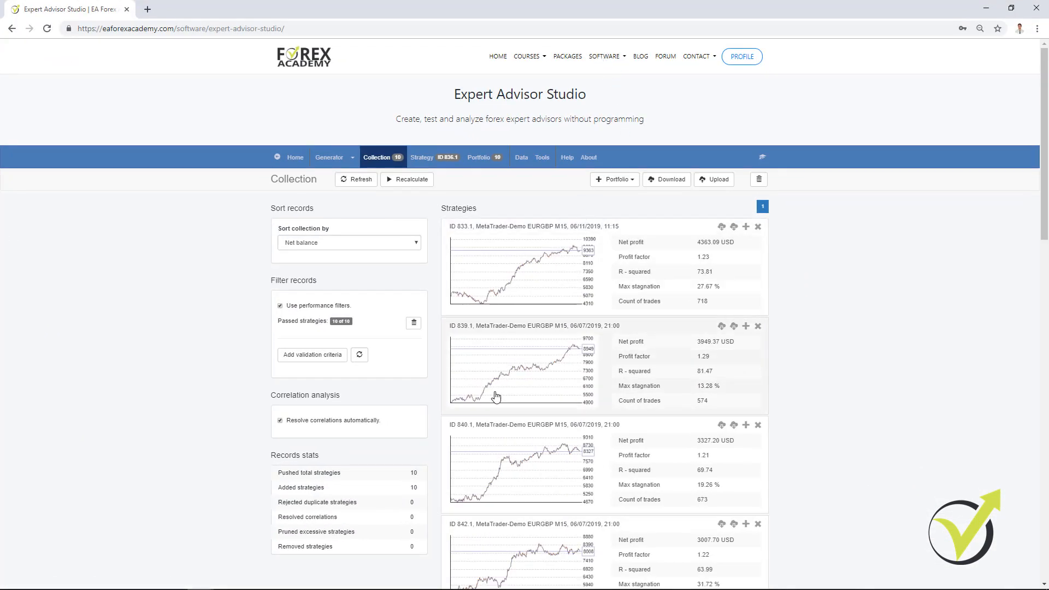
mouse_move(503, 483)
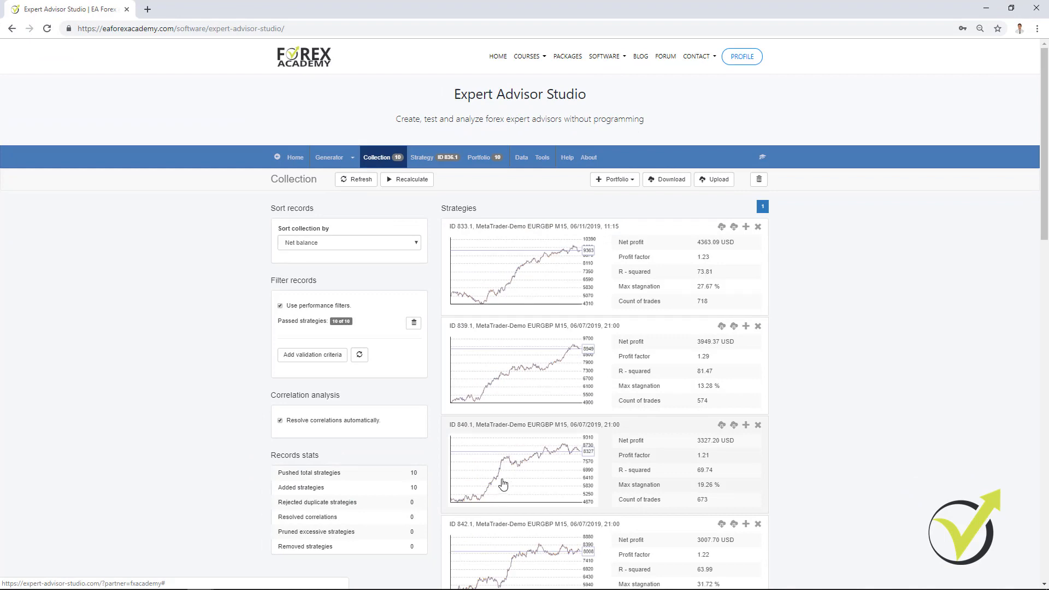
mouse_move(547, 367)
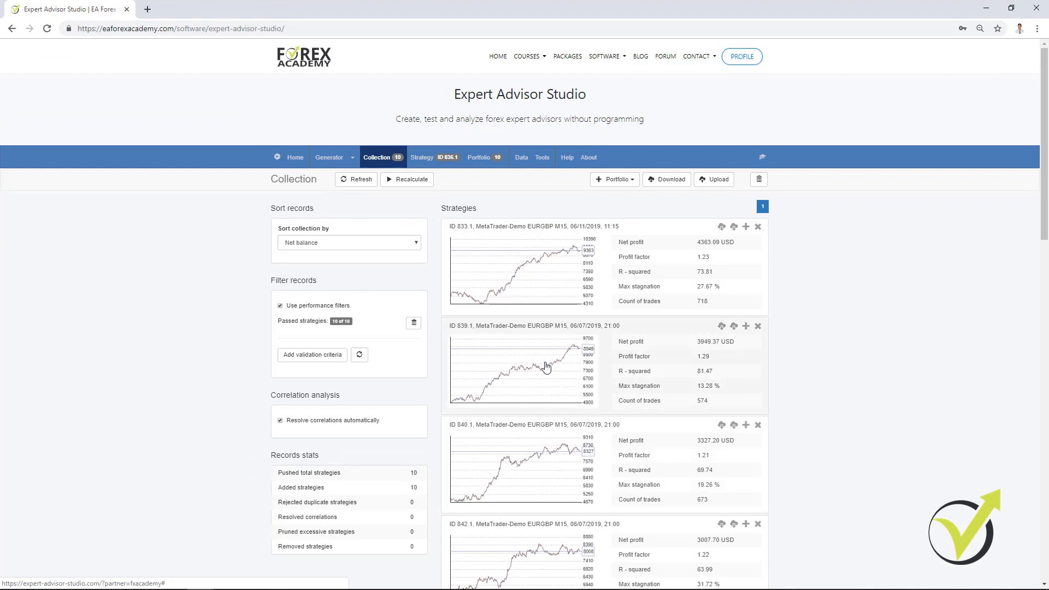
scroll("down", 3)
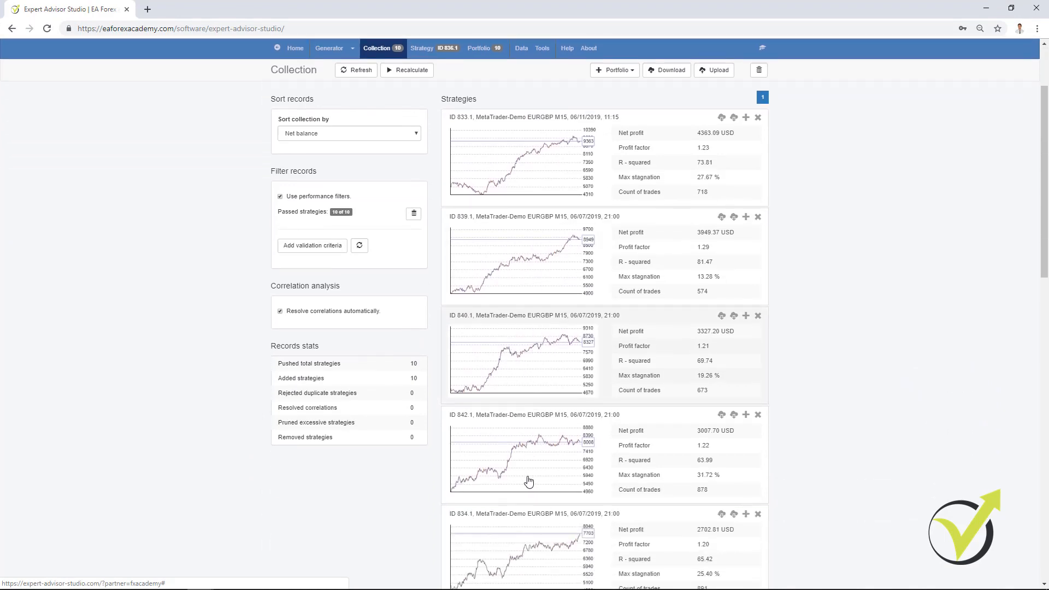
scroll("down", 3)
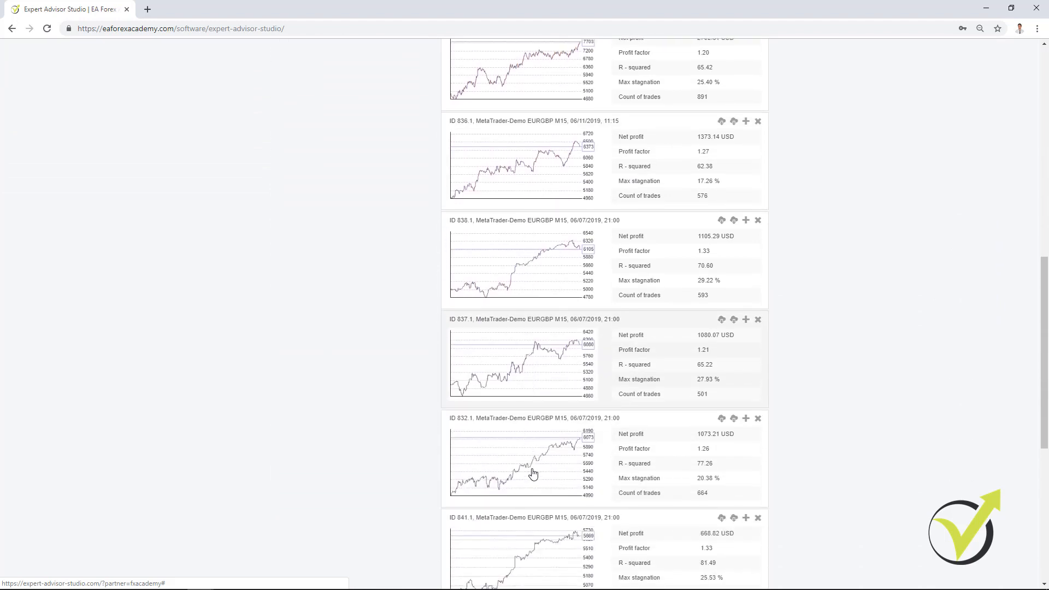
mouse_move(451, 297)
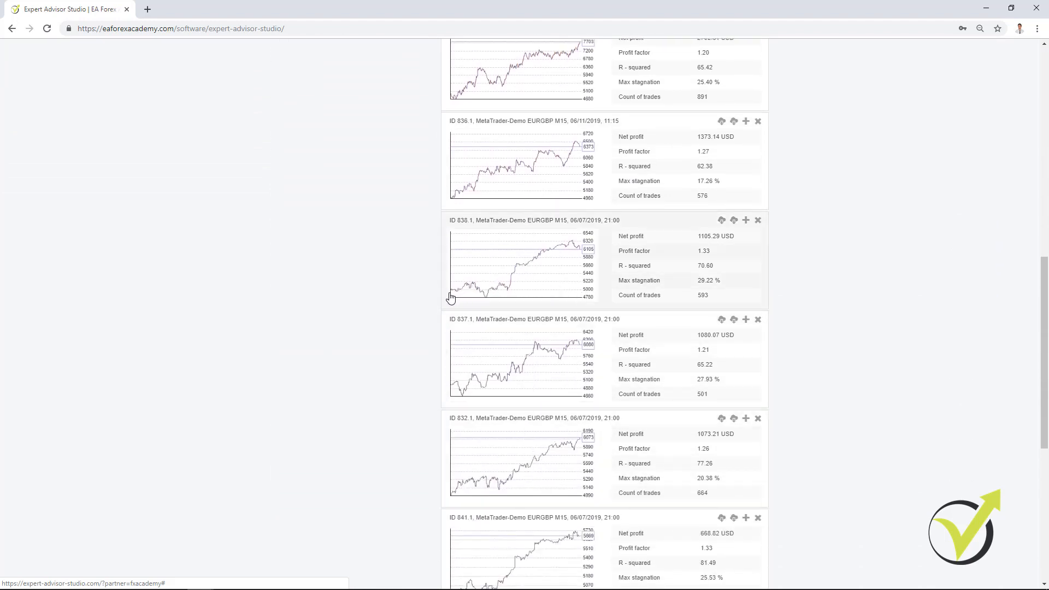
mouse_move(570, 251)
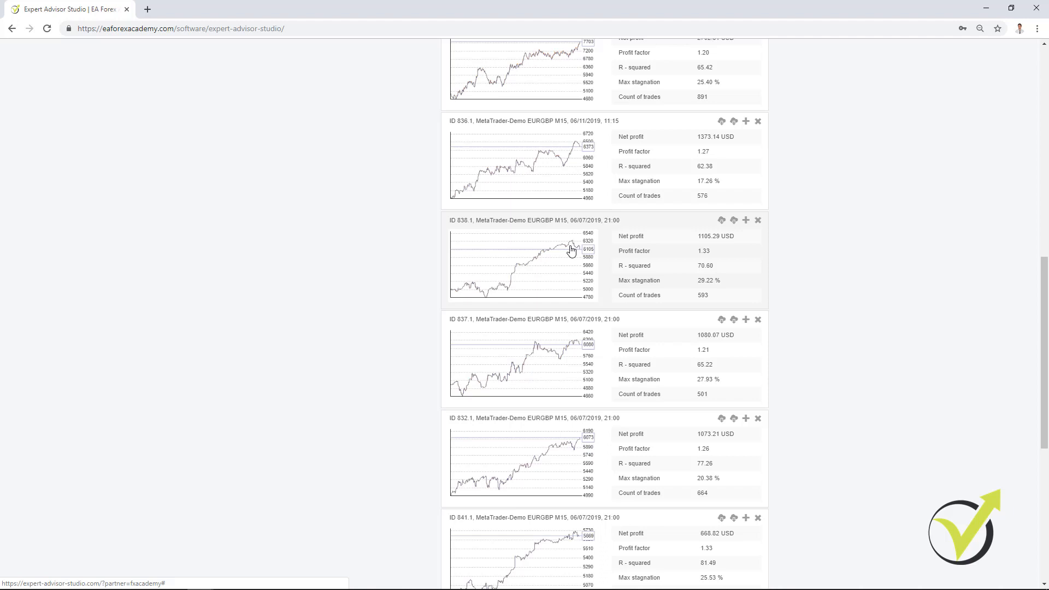
mouse_move(591, 229)
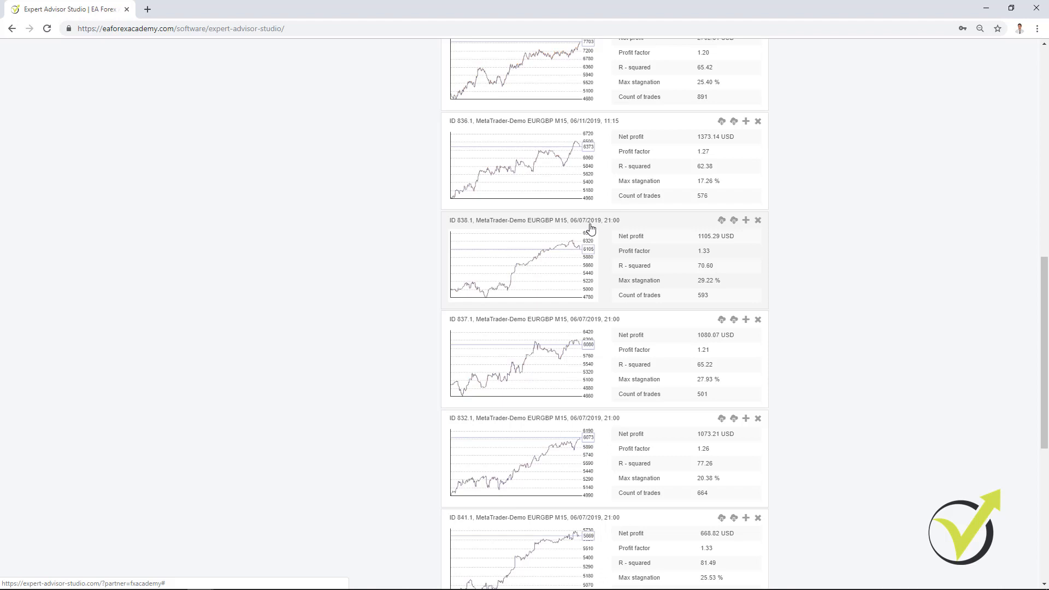
mouse_move(454, 293)
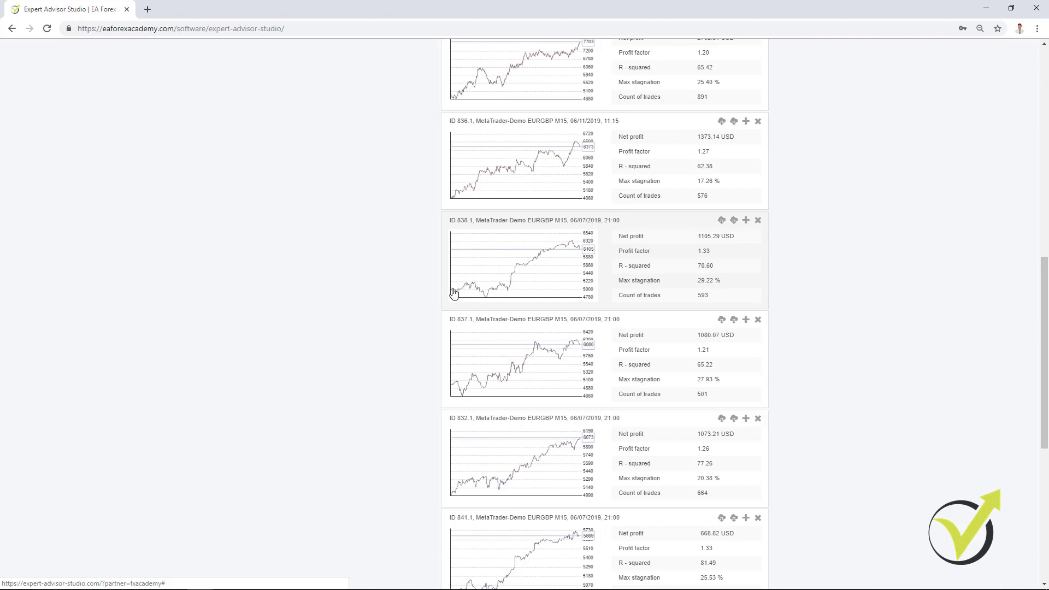
mouse_move(544, 278)
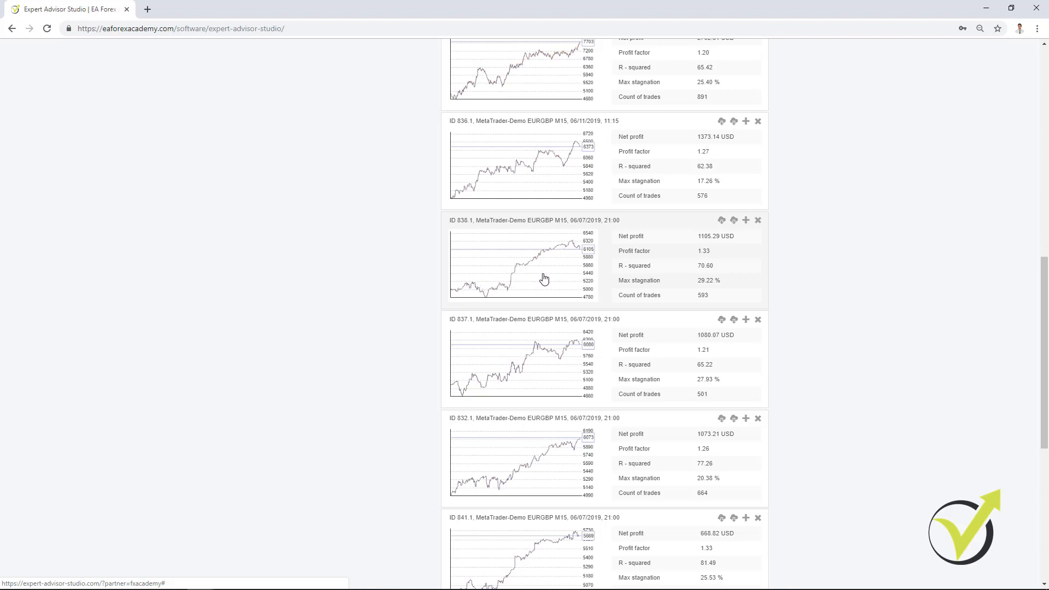
mouse_move(458, 497)
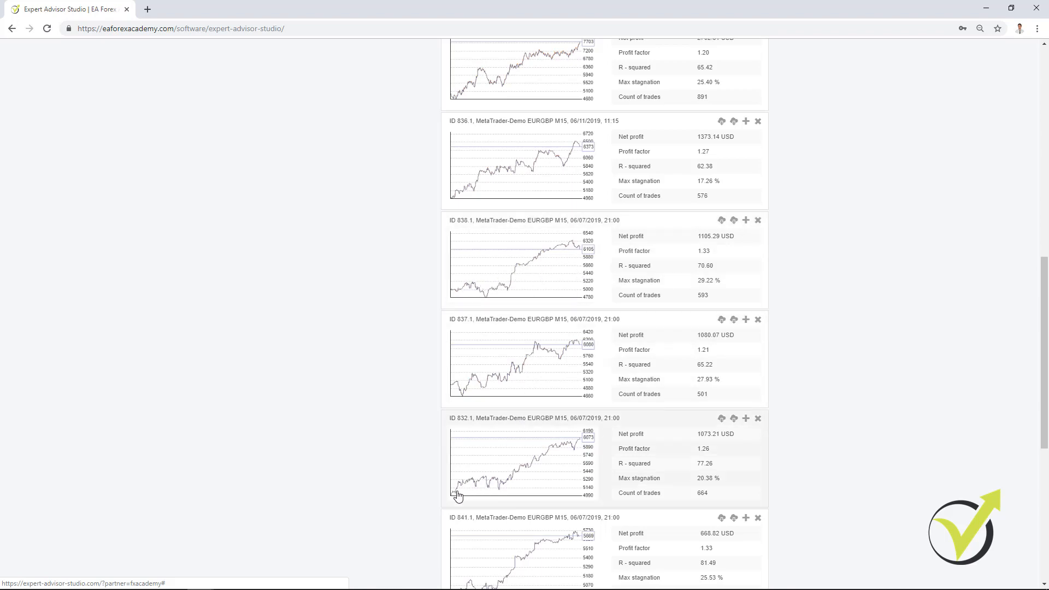
scroll("up", 3)
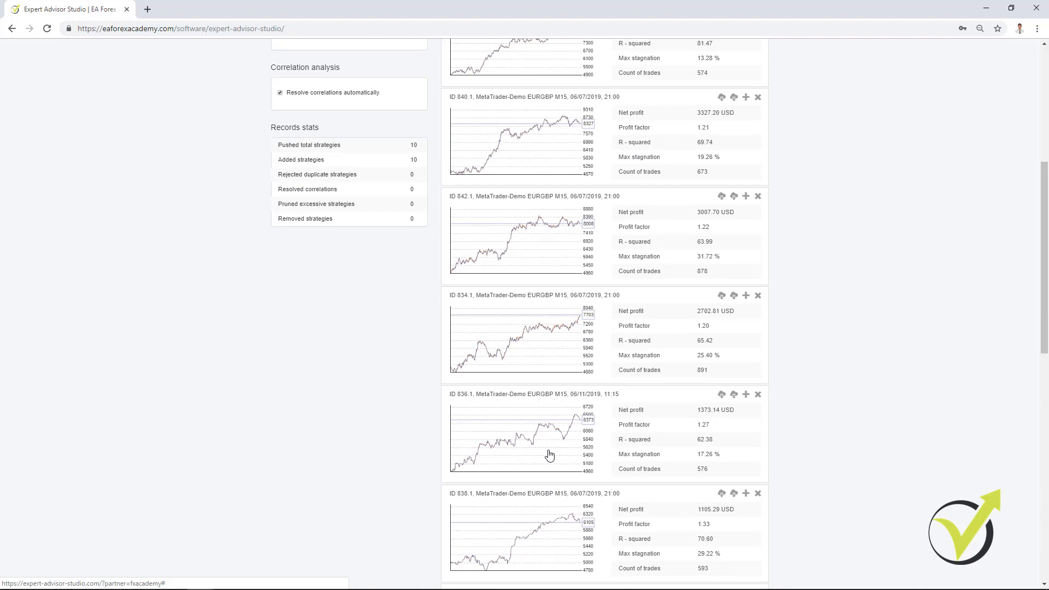
scroll("up", 3)
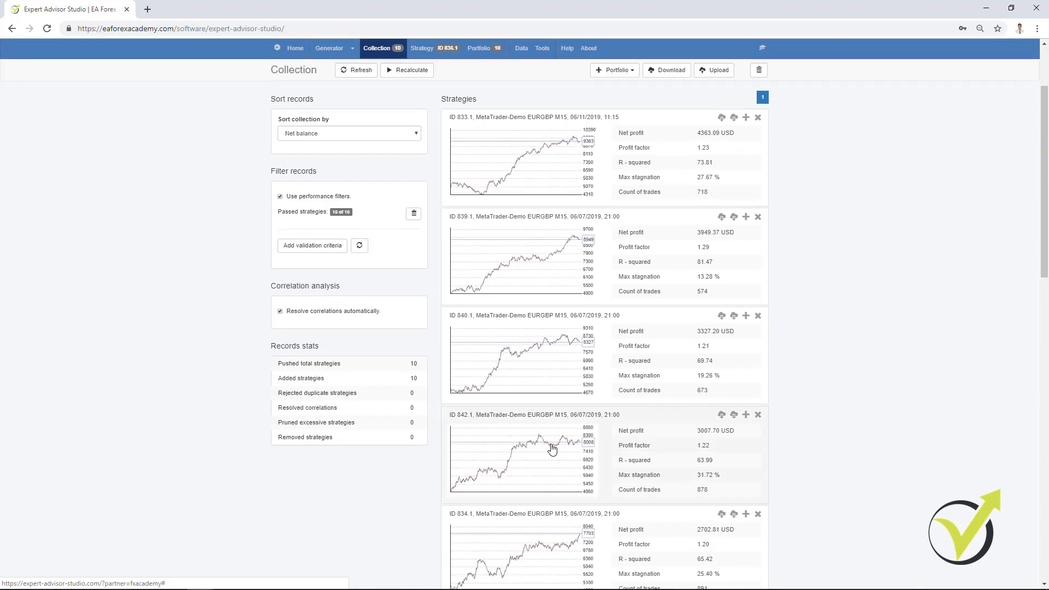
mouse_move(563, 448)
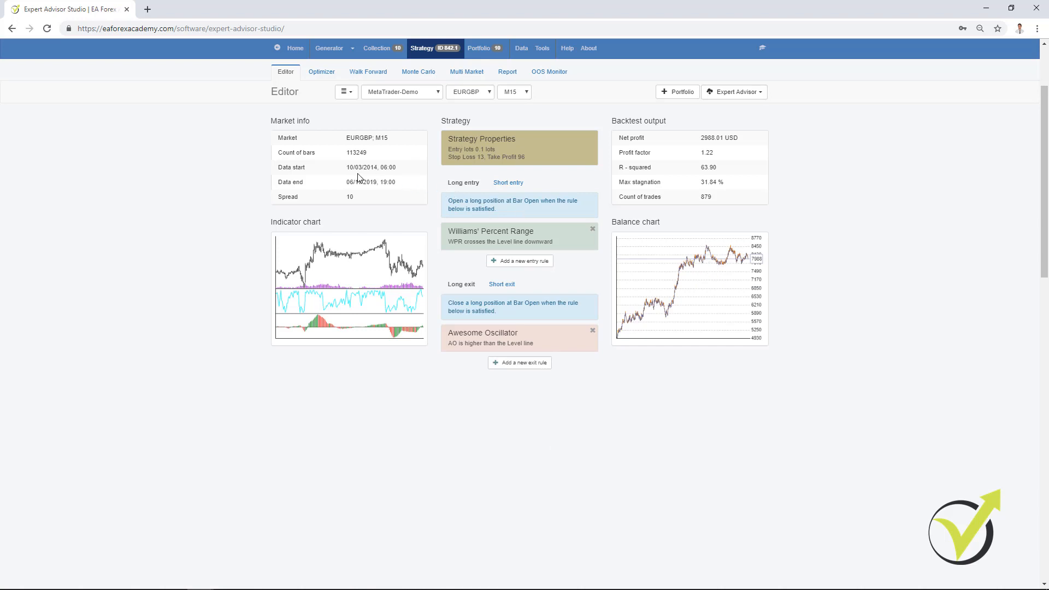
mouse_move(379, 191)
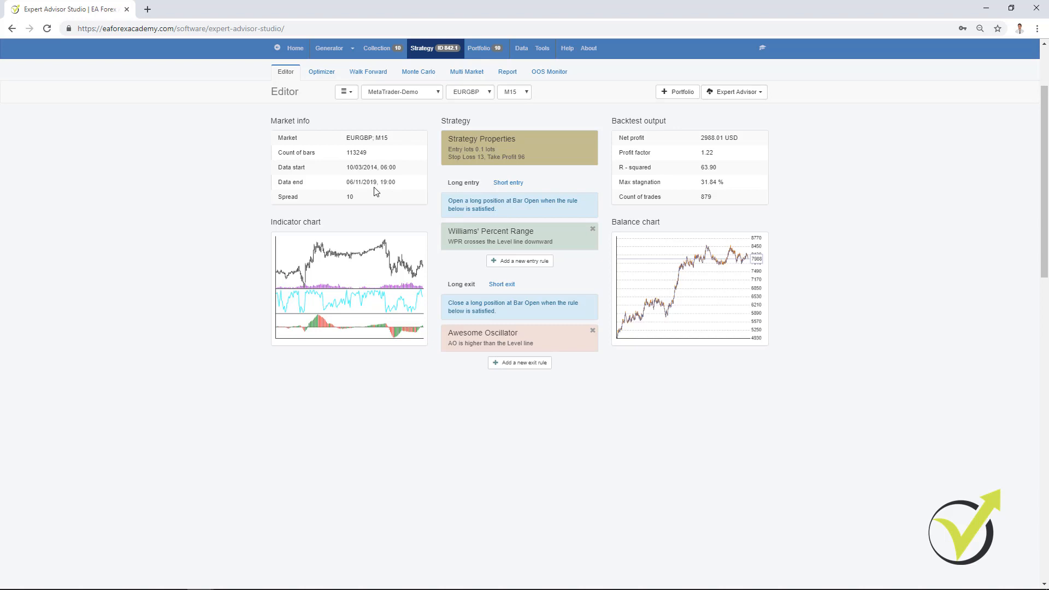
mouse_move(707, 261)
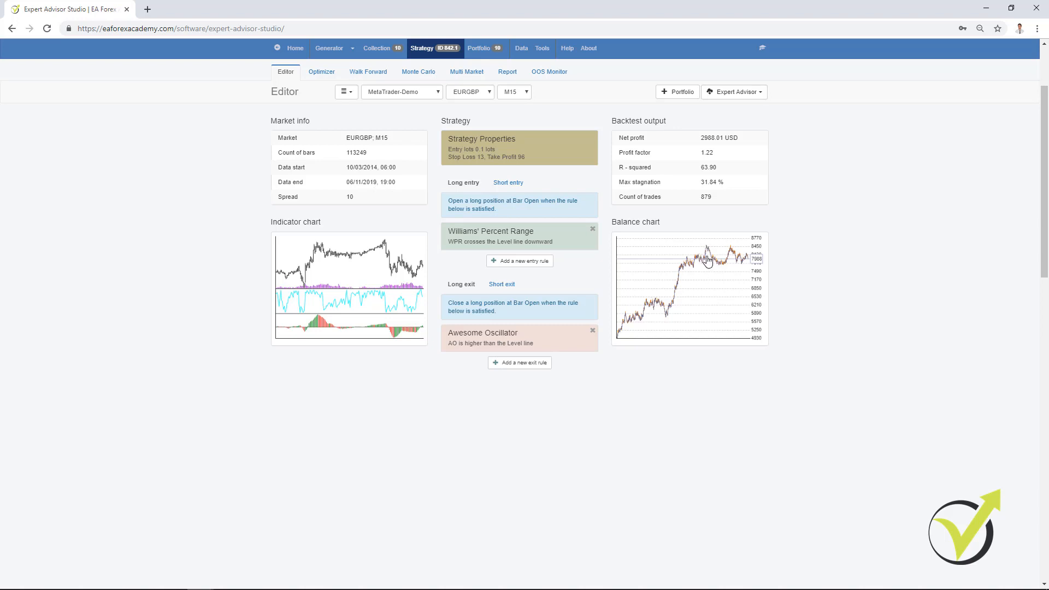
mouse_move(716, 261)
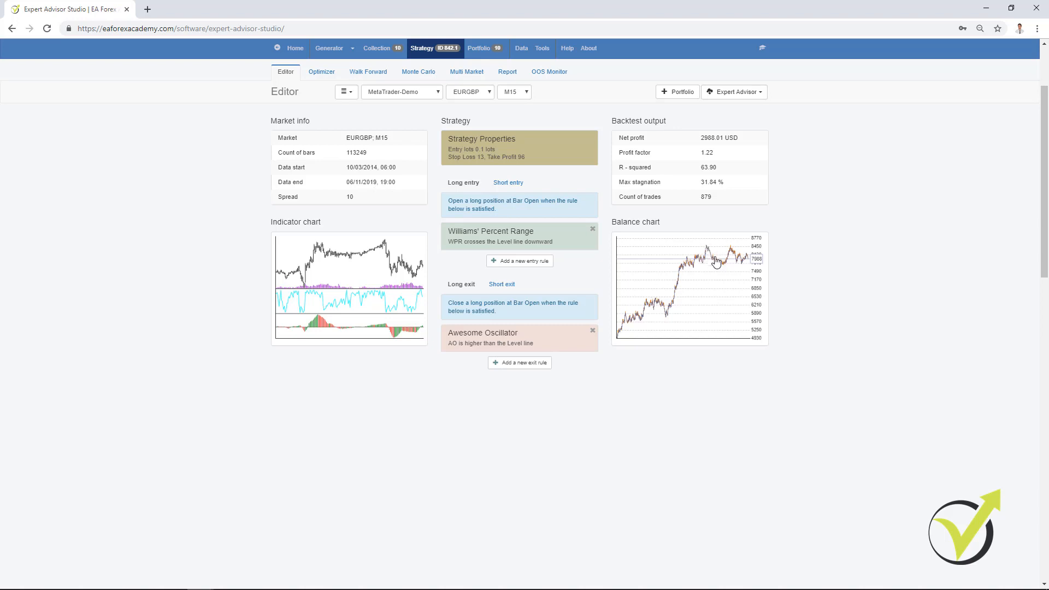
mouse_move(721, 269)
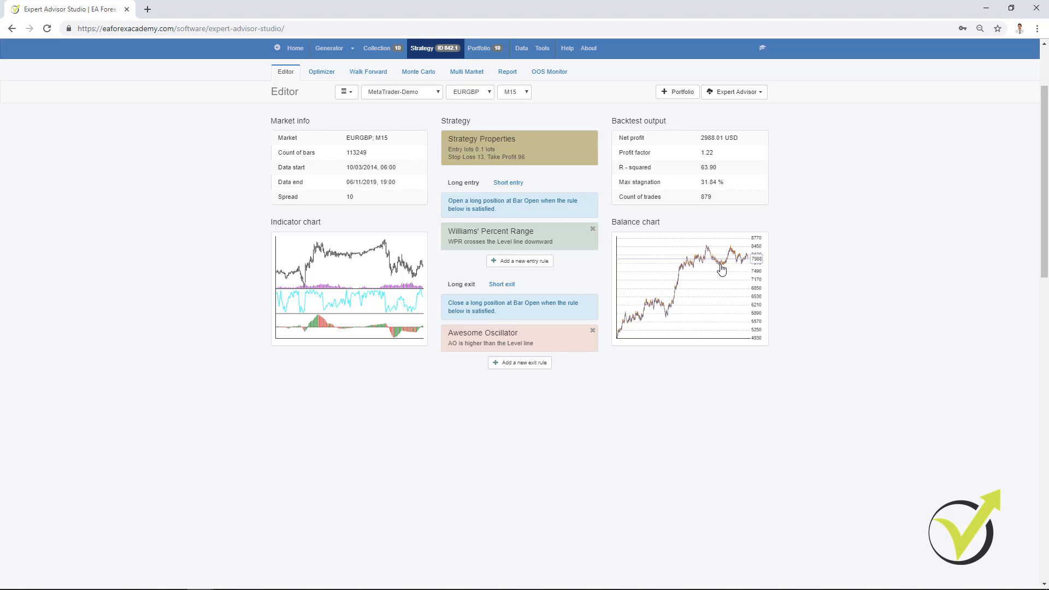
mouse_move(731, 271)
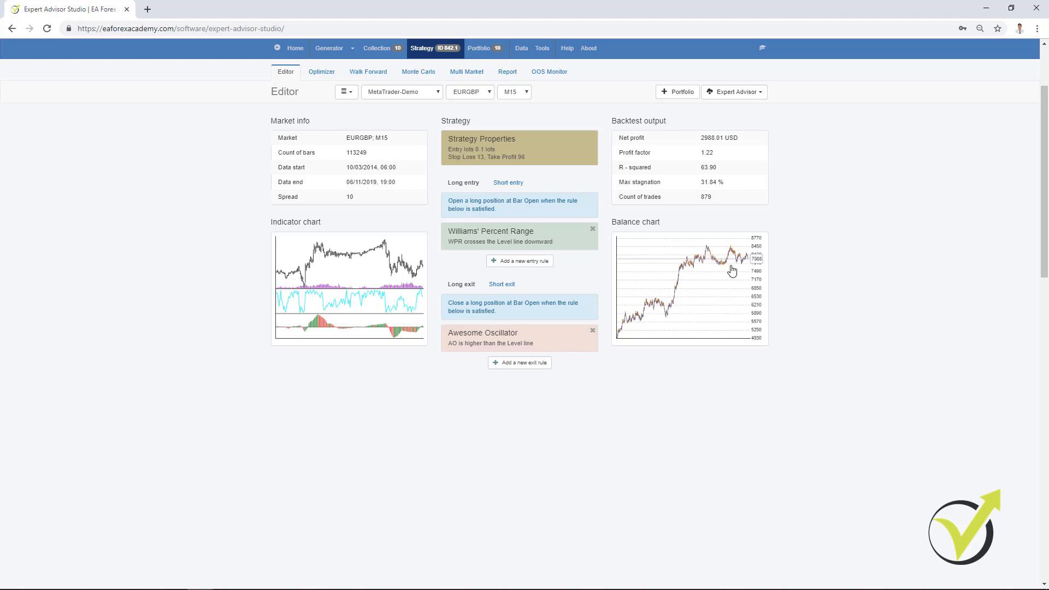
mouse_move(743, 259)
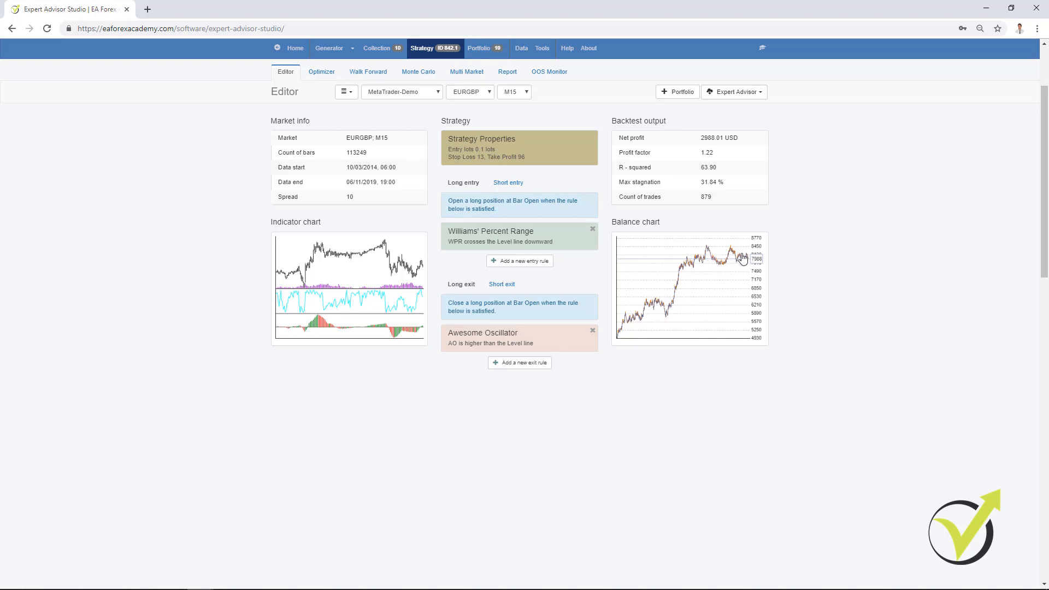
mouse_move(749, 265)
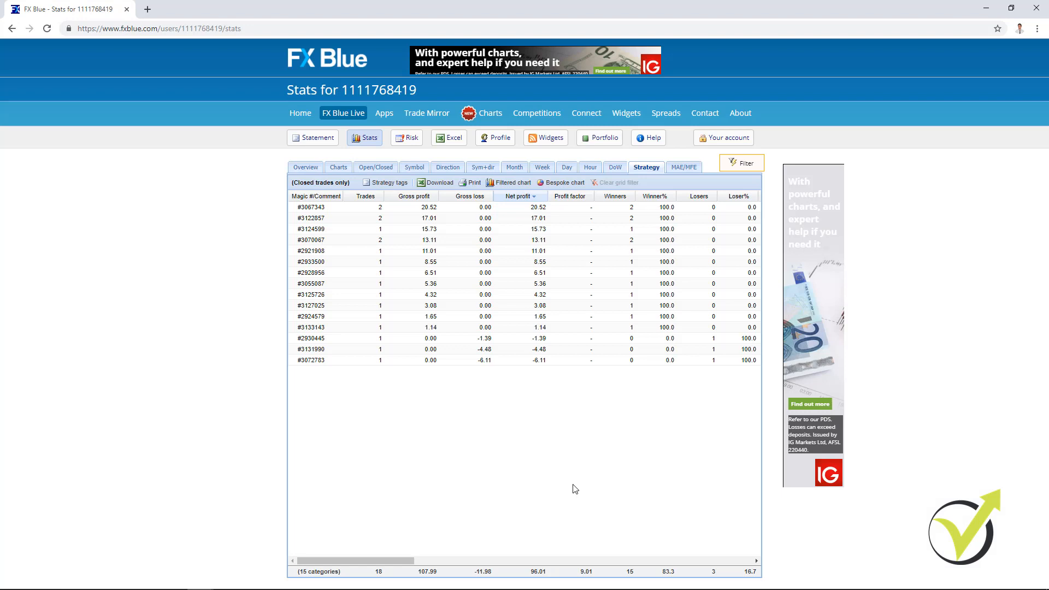
mouse_move(565, 460)
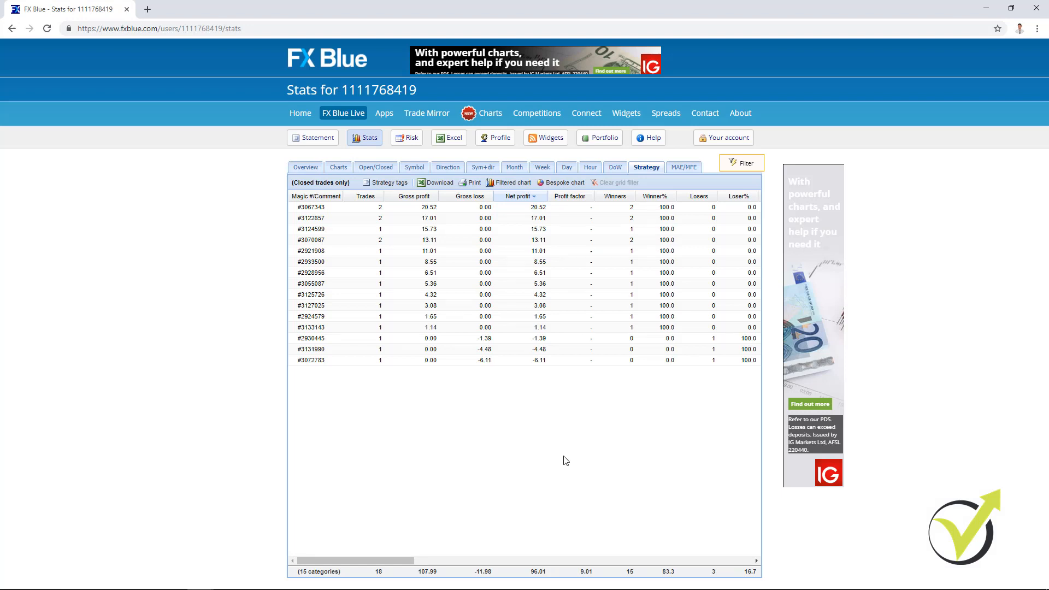
mouse_move(528, 229)
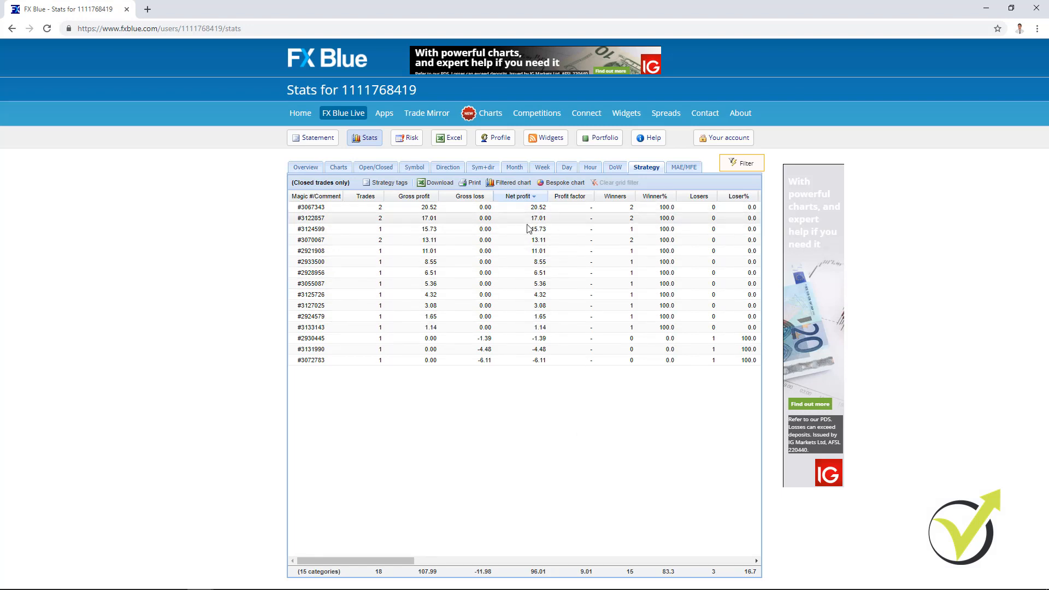
mouse_move(548, 268)
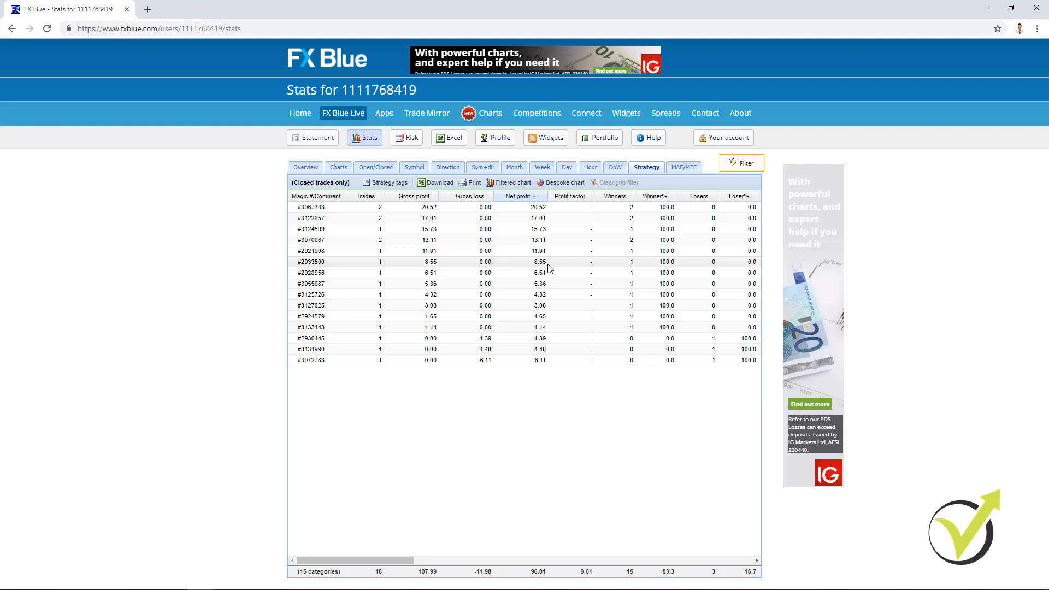
mouse_move(418, 259)
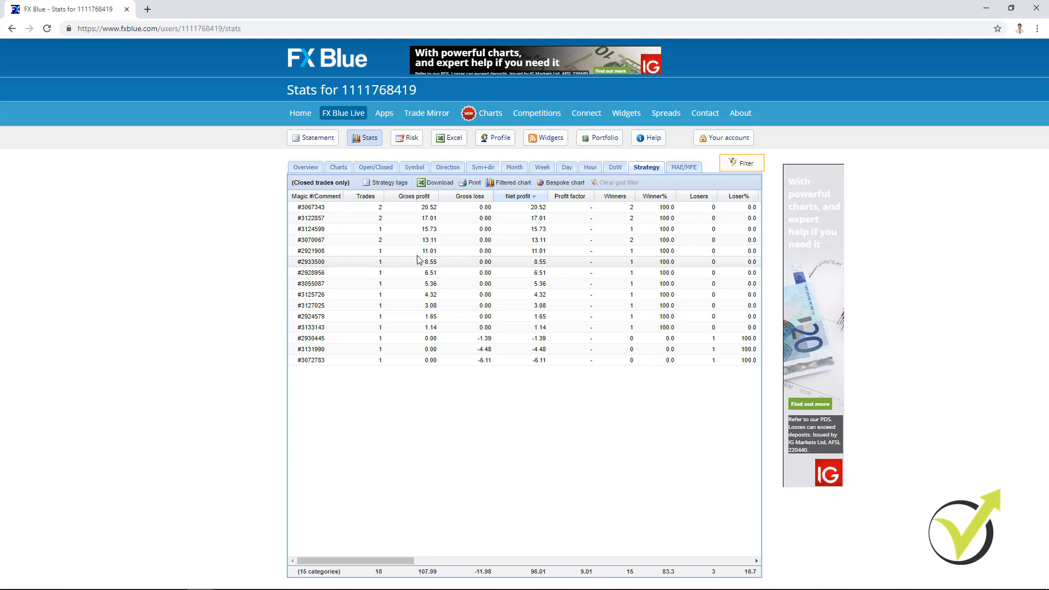
mouse_move(334, 375)
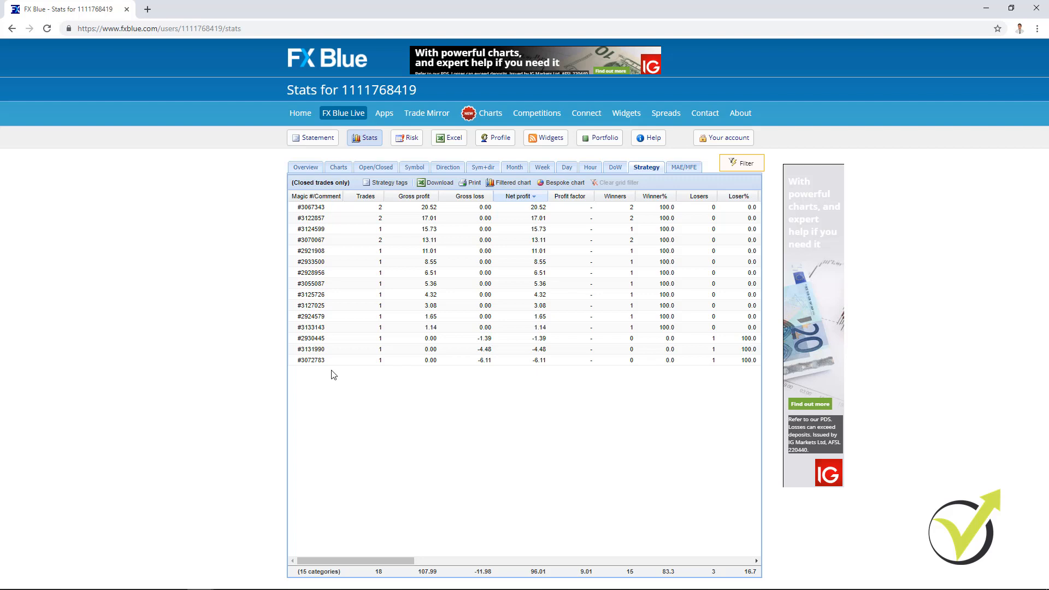
mouse_move(356, 376)
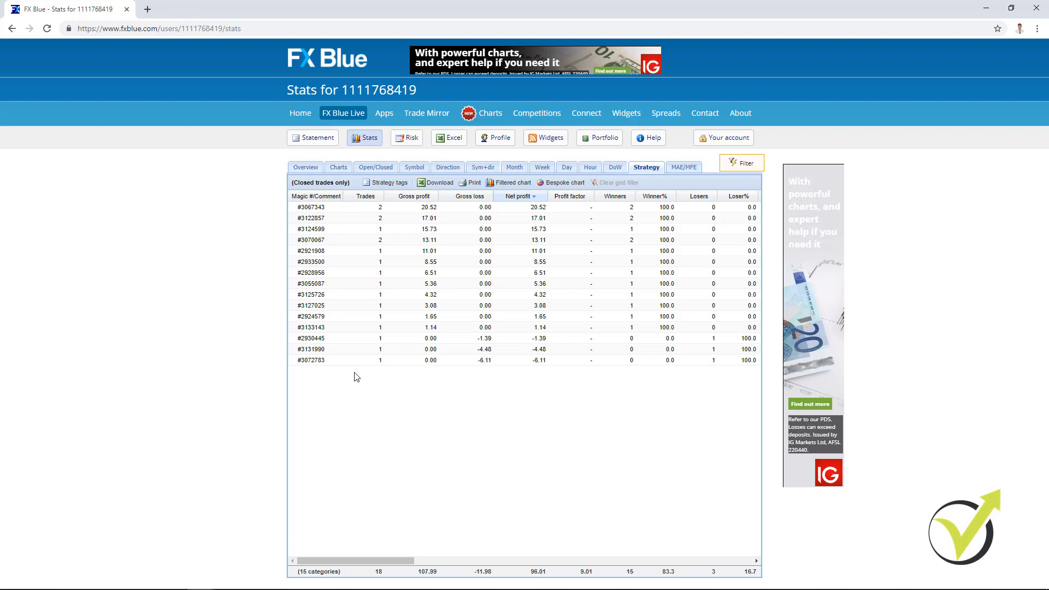
mouse_move(357, 256)
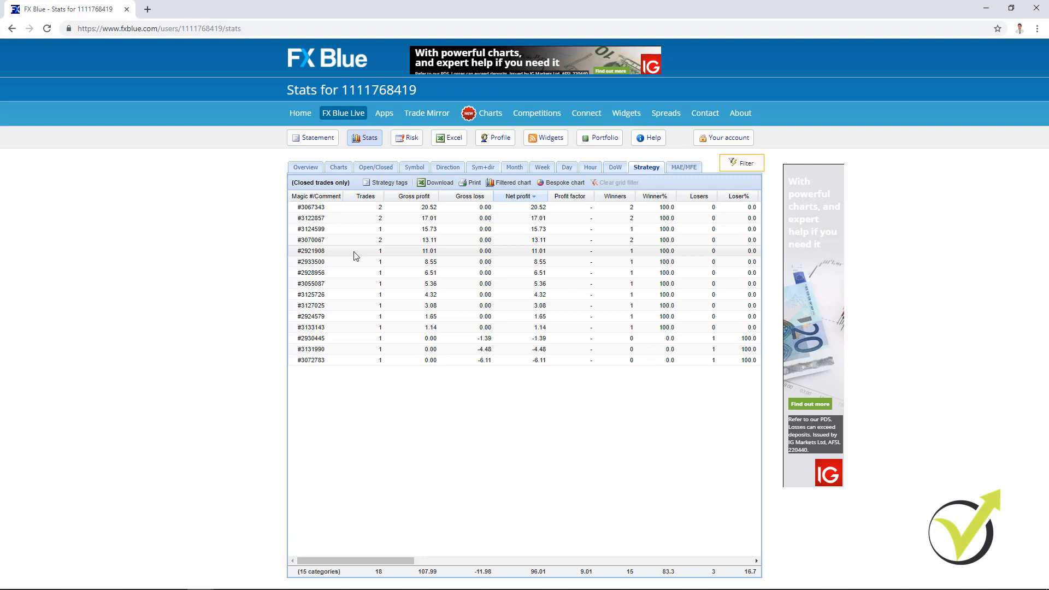
mouse_move(327, 276)
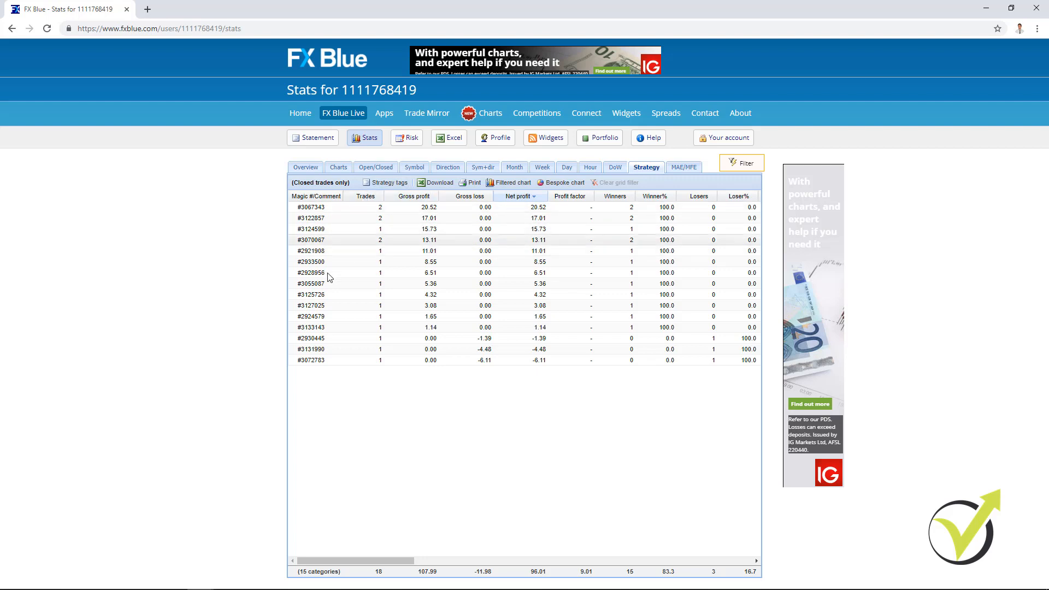
mouse_move(406, 214)
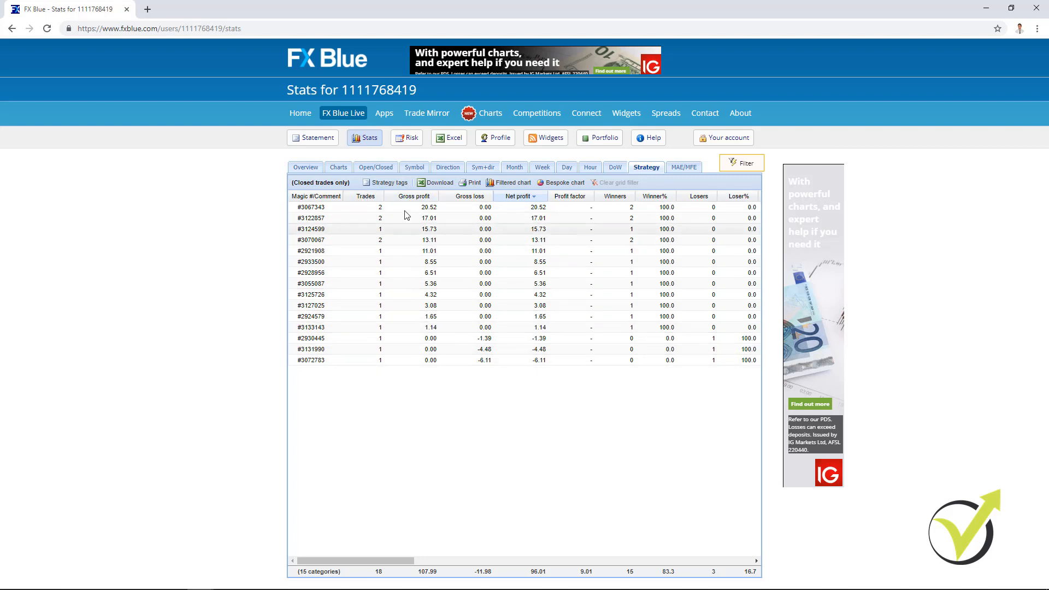
mouse_move(319, 372)
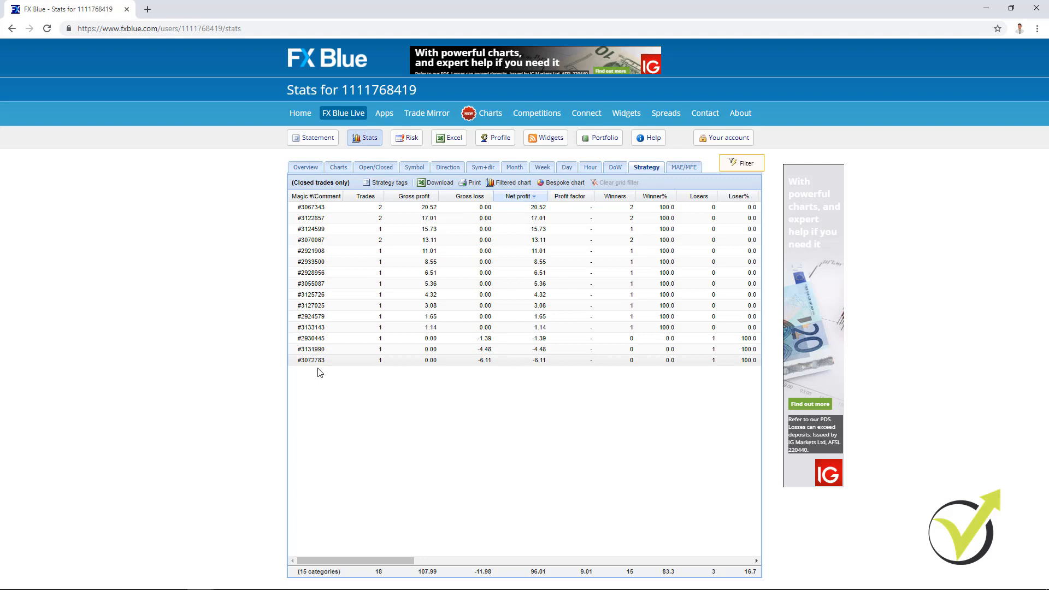
mouse_move(335, 260)
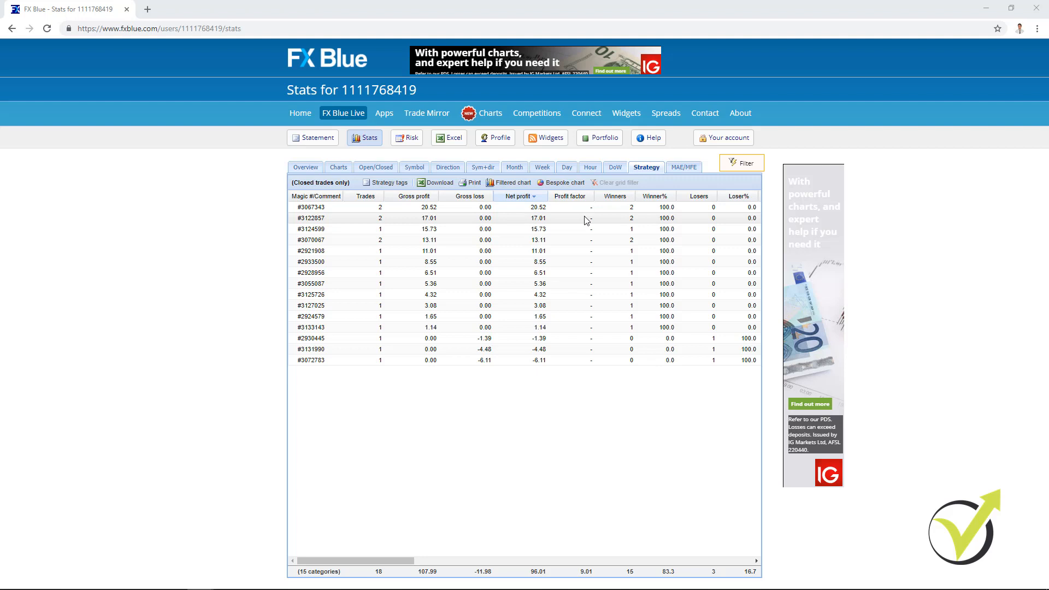
mouse_move(584, 211)
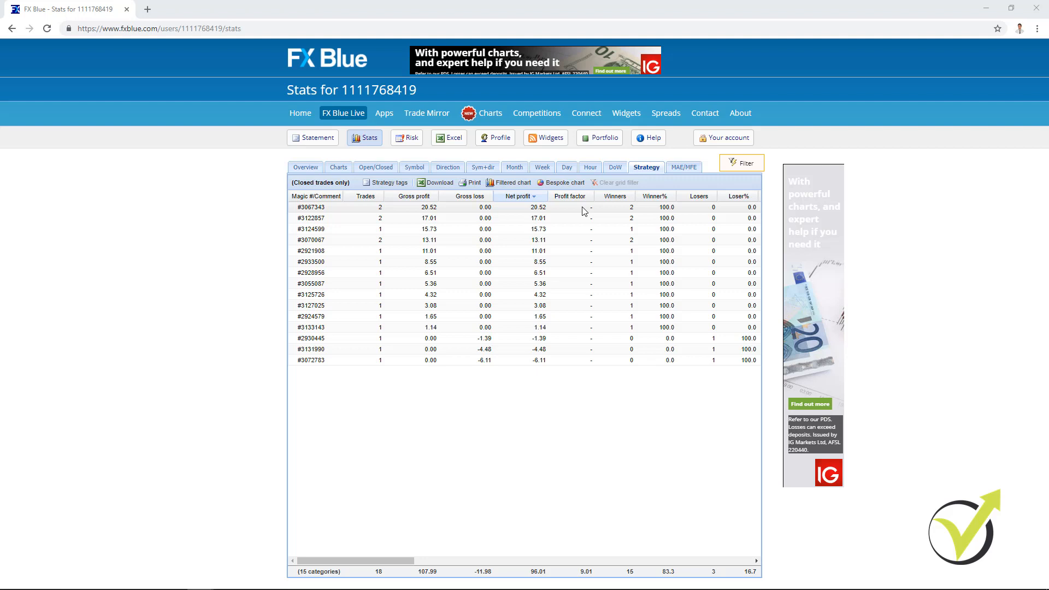
mouse_move(384, 262)
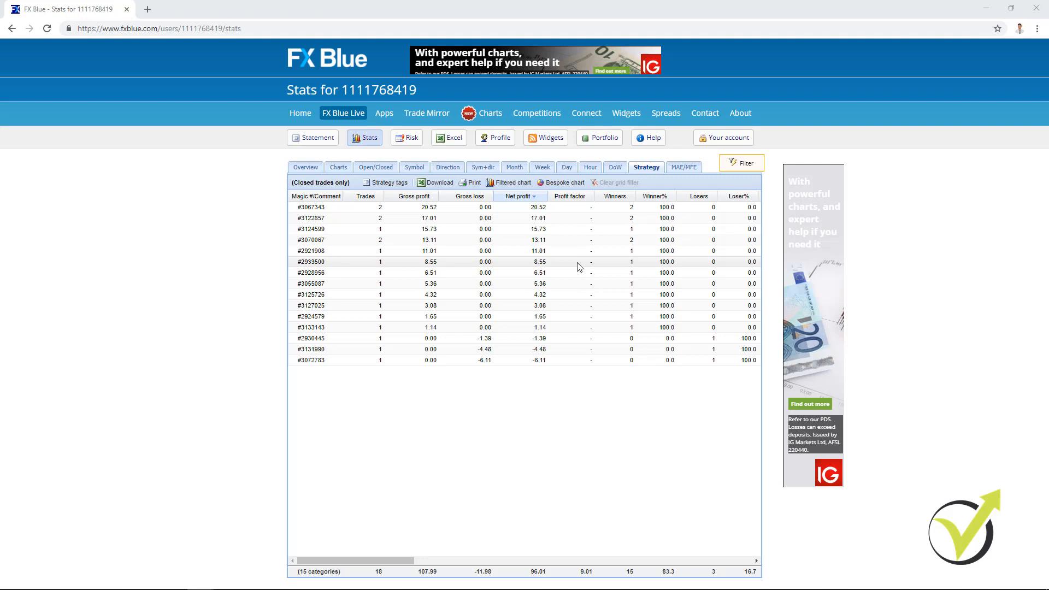
mouse_move(576, 252)
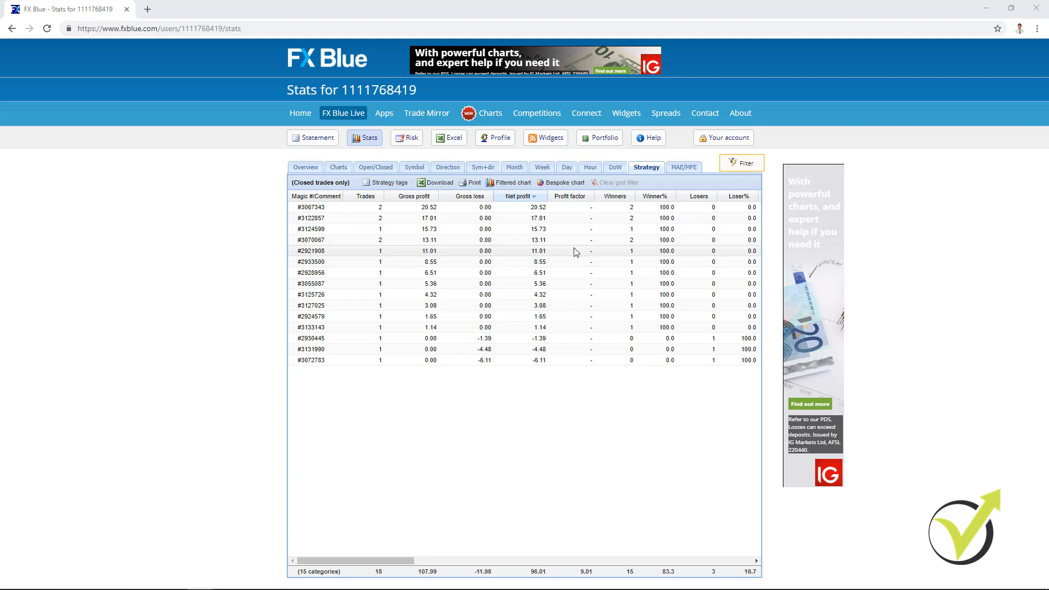
mouse_move(592, 243)
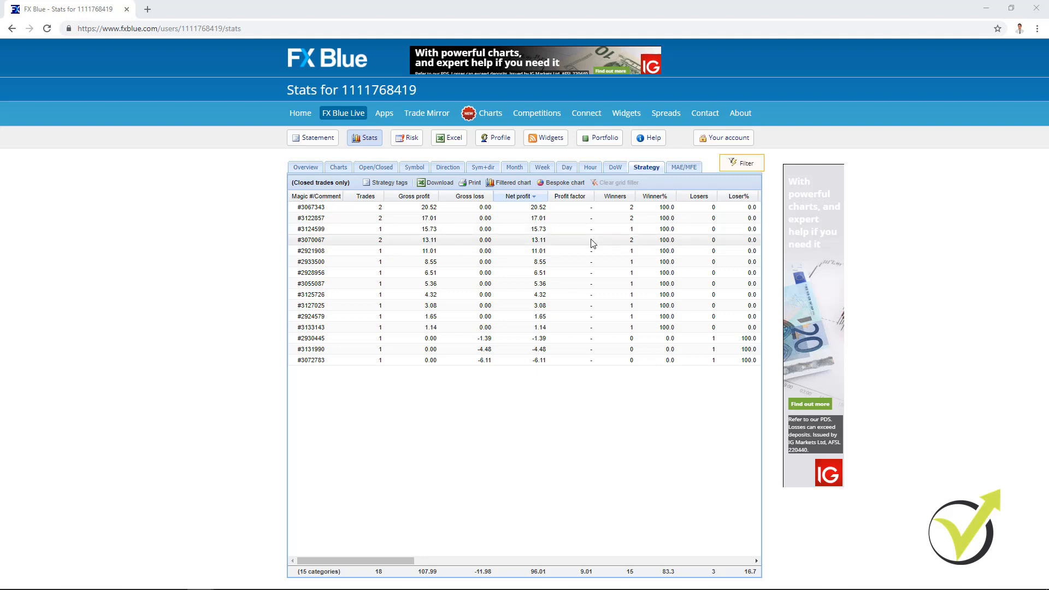
mouse_move(602, 247)
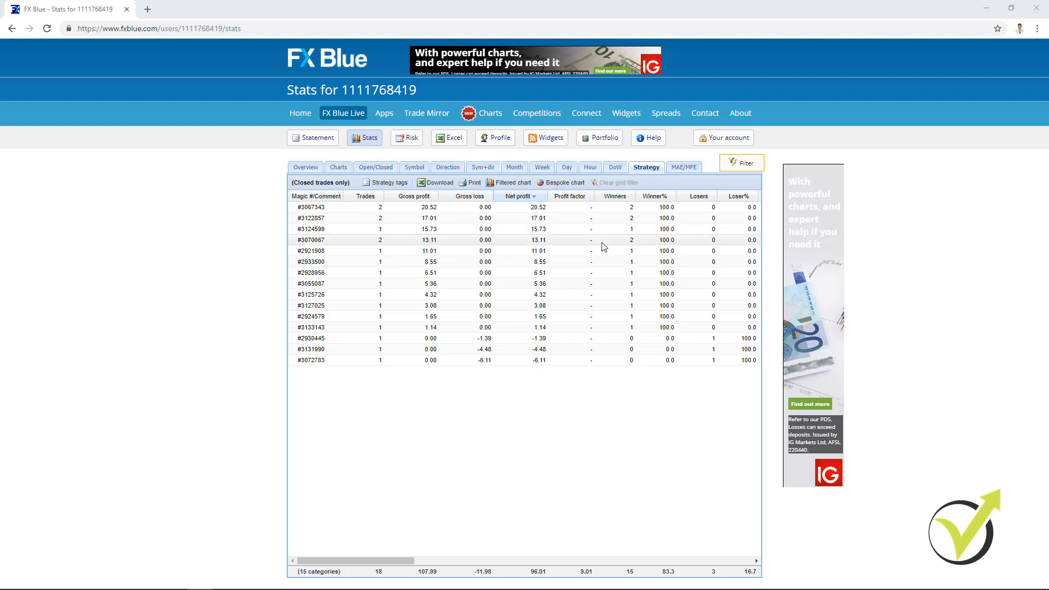
mouse_move(601, 217)
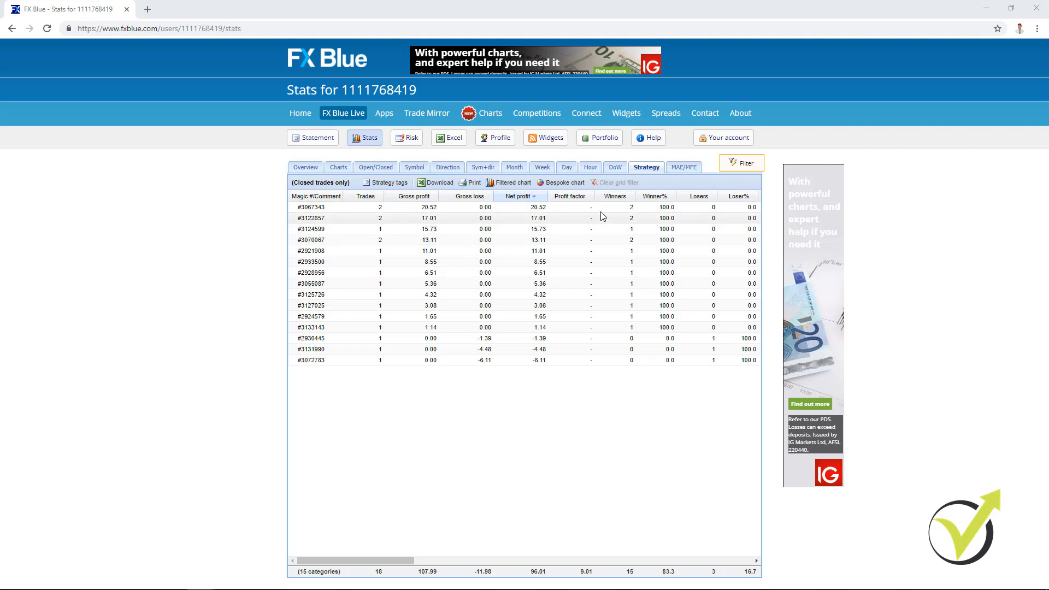
mouse_move(679, 261)
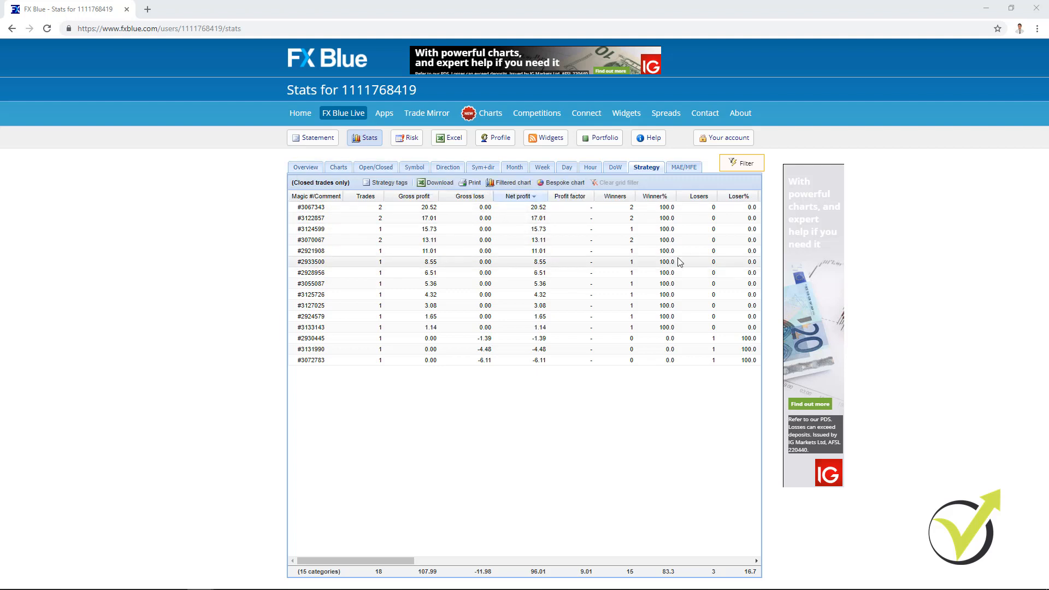
mouse_move(328, 274)
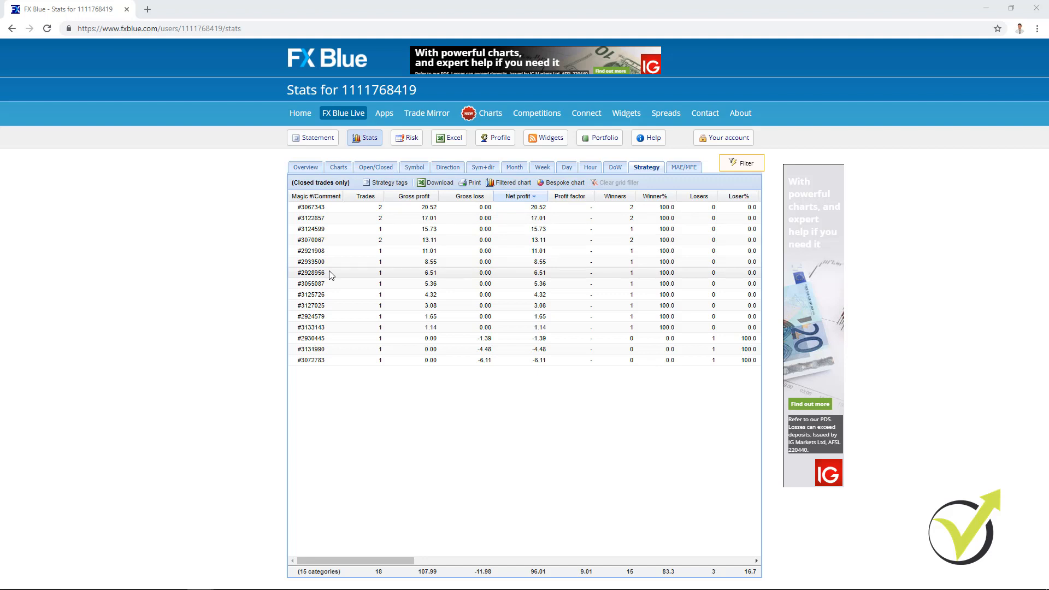
mouse_move(403, 290)
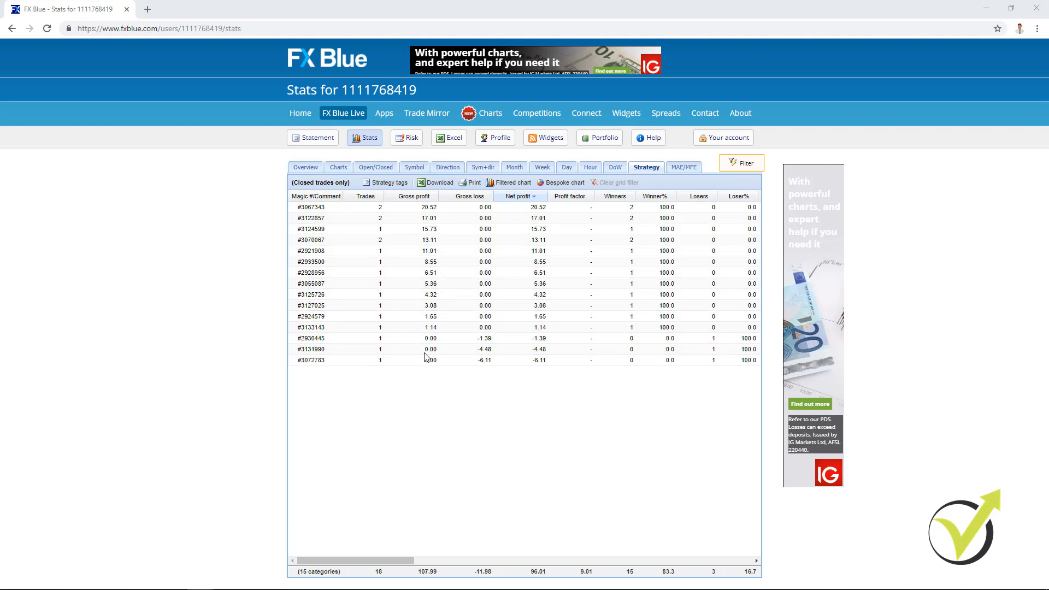
mouse_move(359, 281)
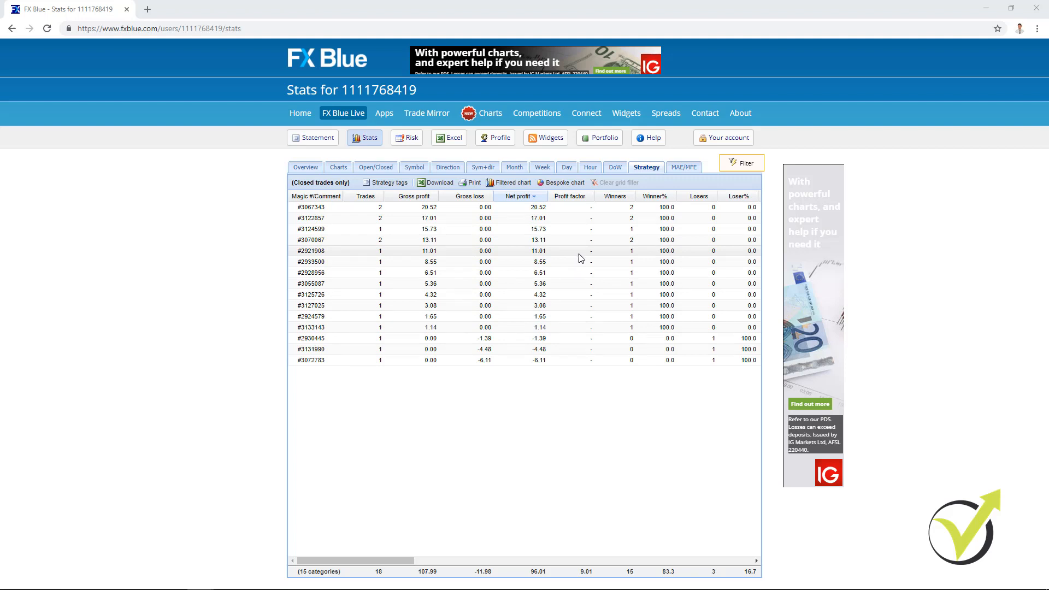
mouse_move(382, 290)
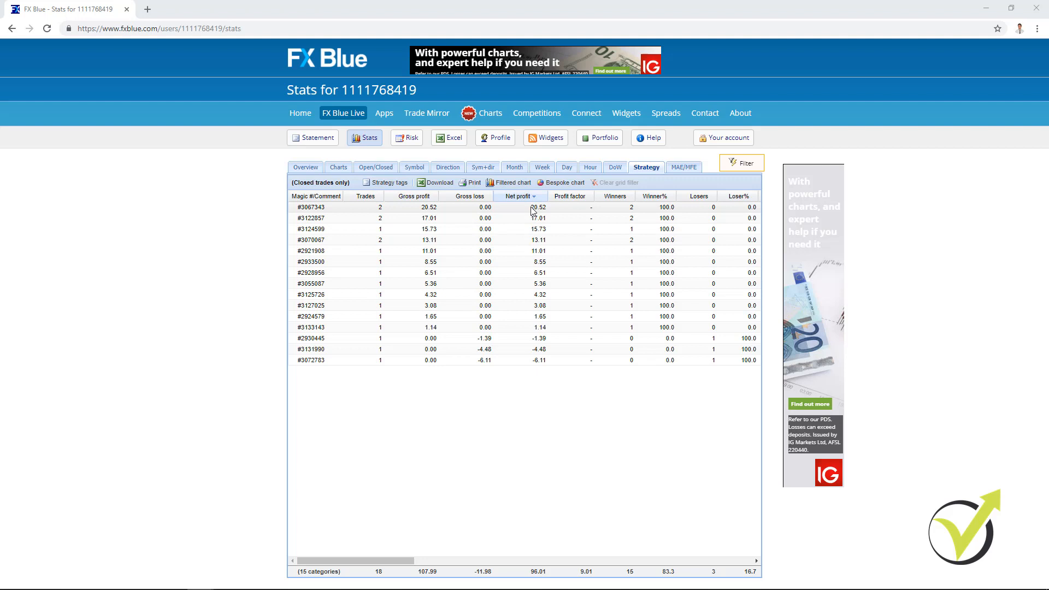
mouse_move(521, 232)
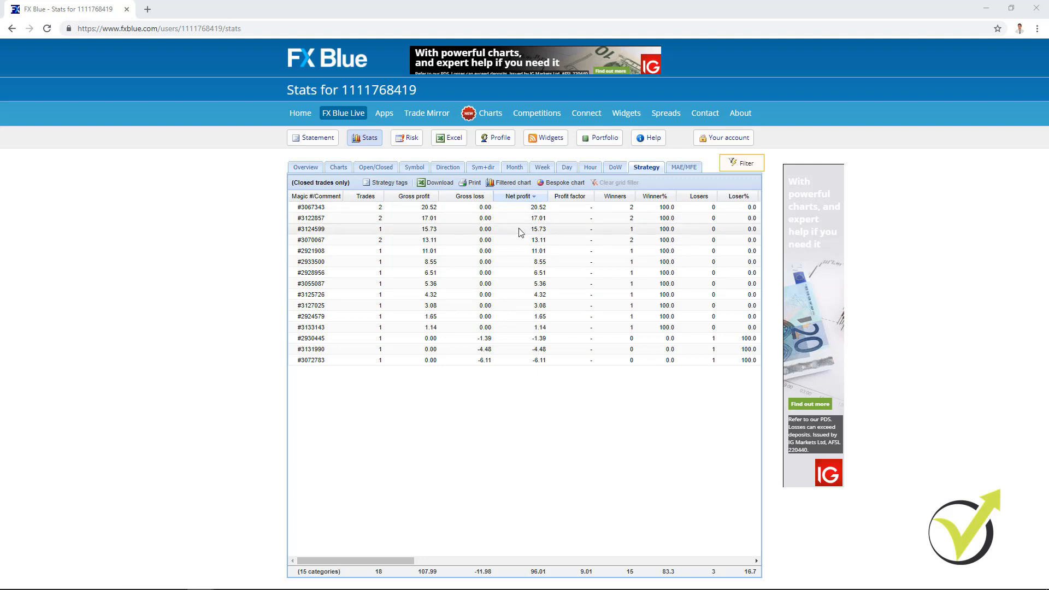
mouse_move(525, 214)
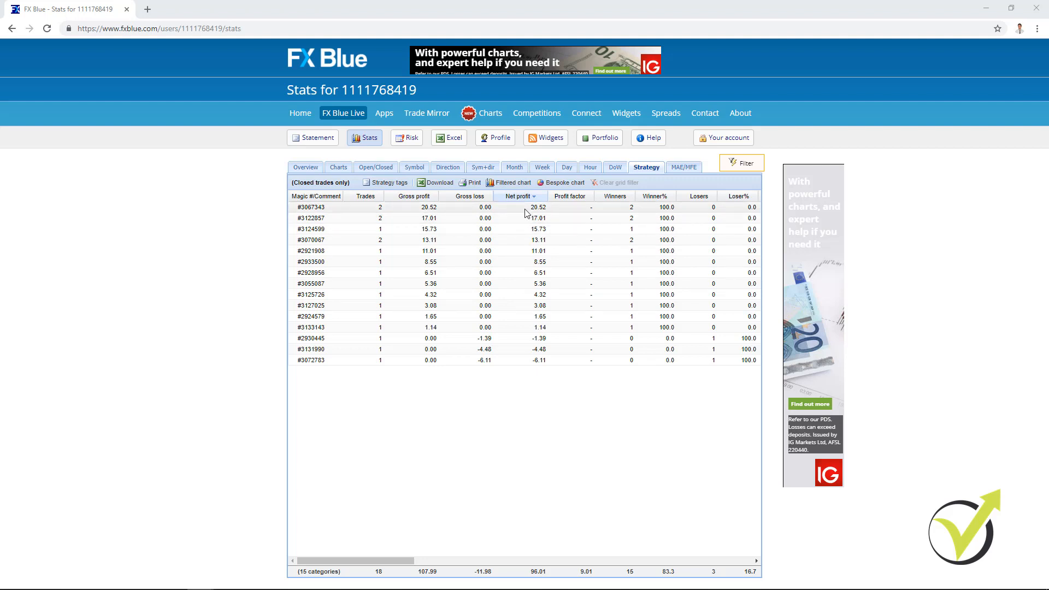
mouse_move(542, 213)
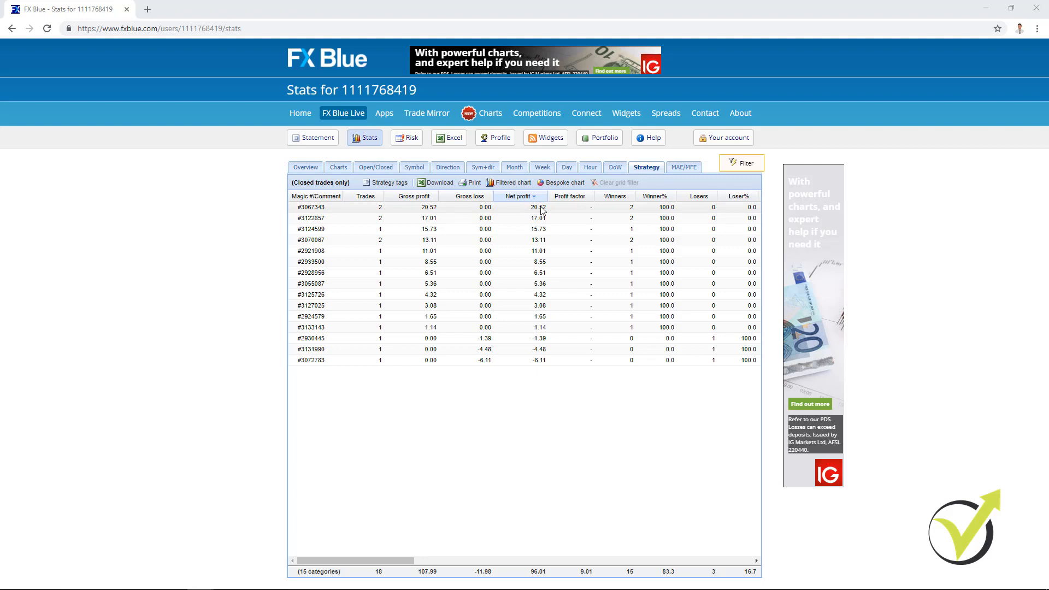
mouse_move(664, 239)
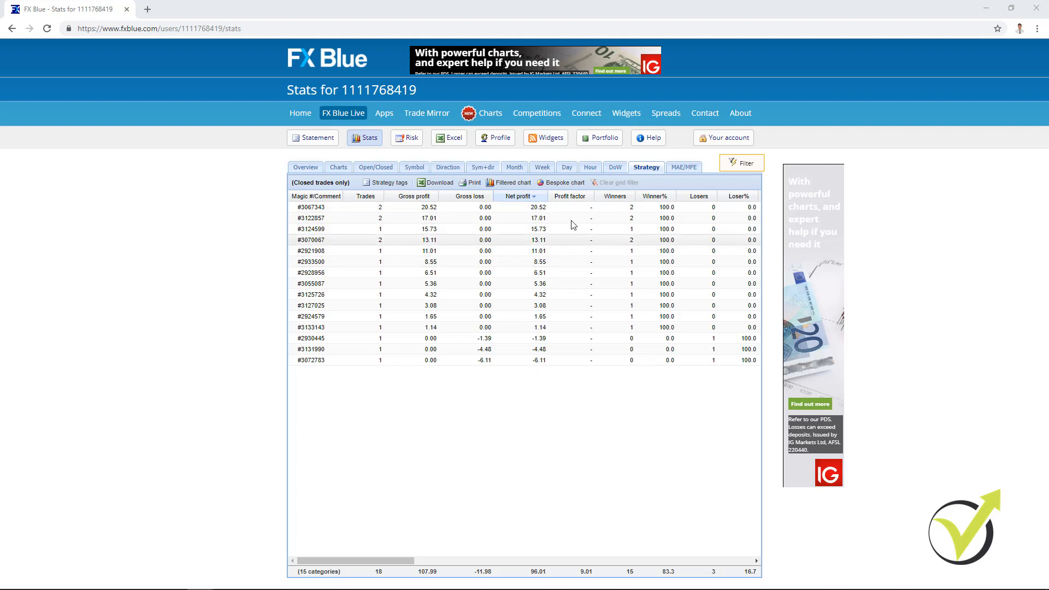
mouse_move(358, 260)
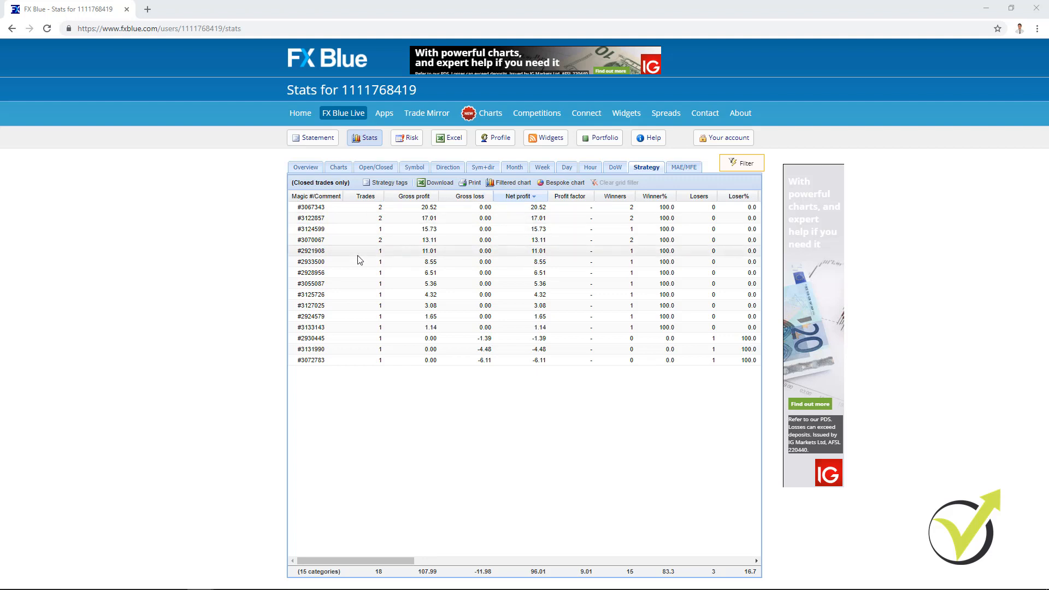
mouse_move(457, 255)
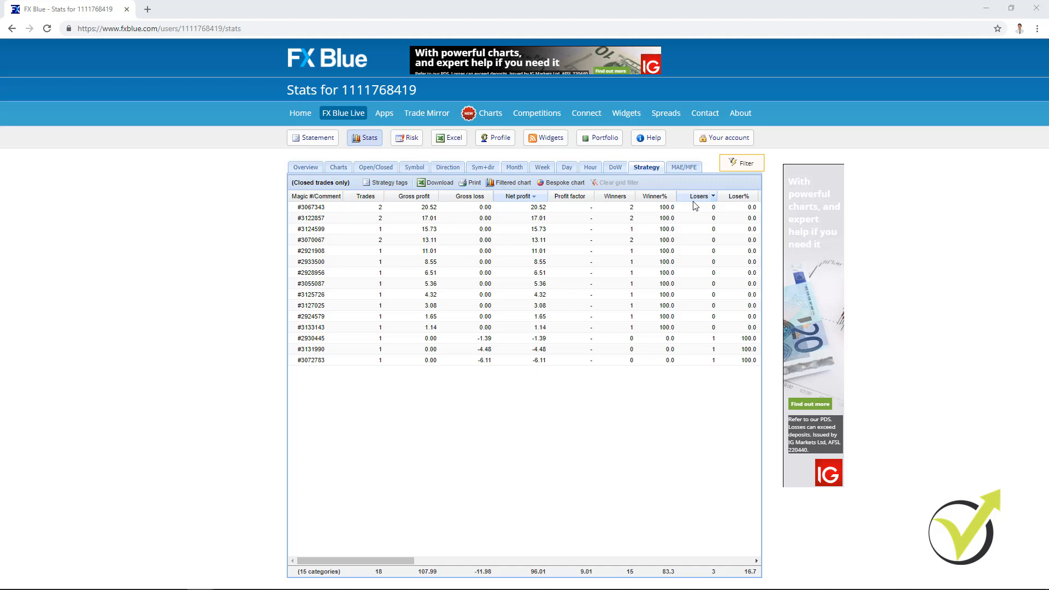
mouse_move(723, 309)
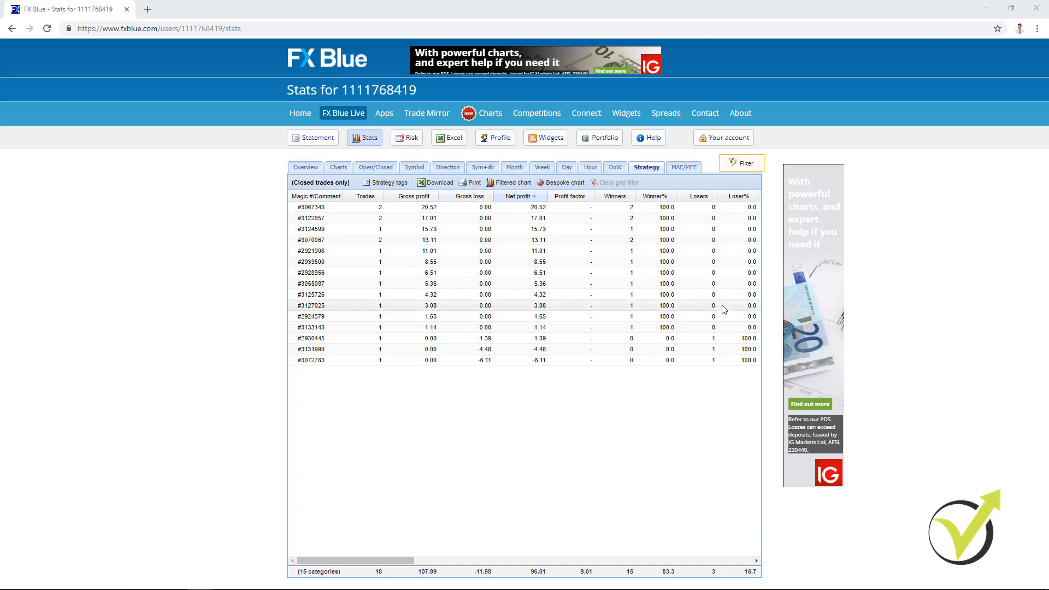
mouse_move(715, 281)
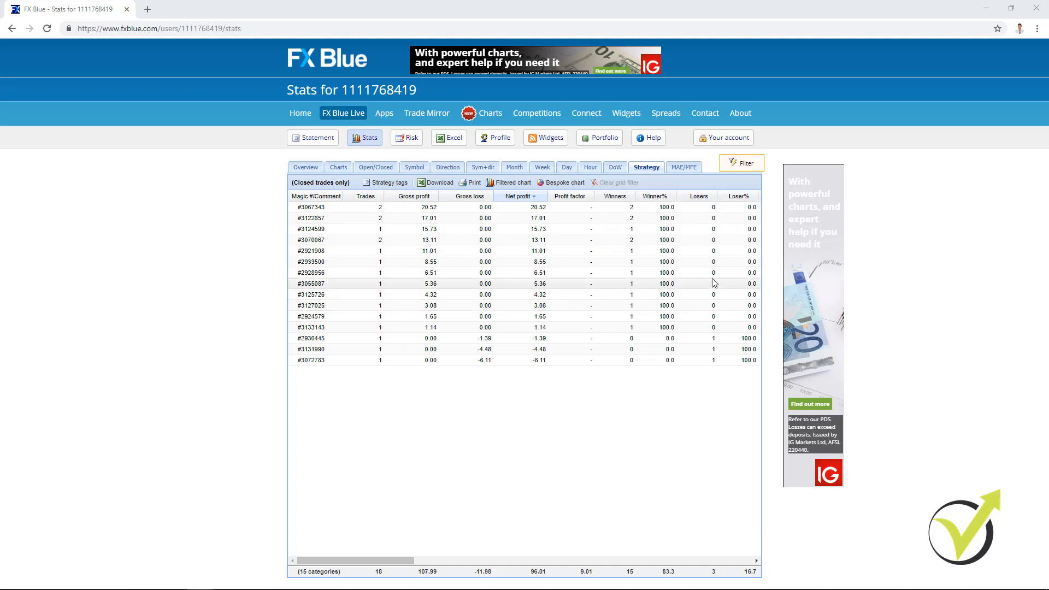
mouse_move(709, 272)
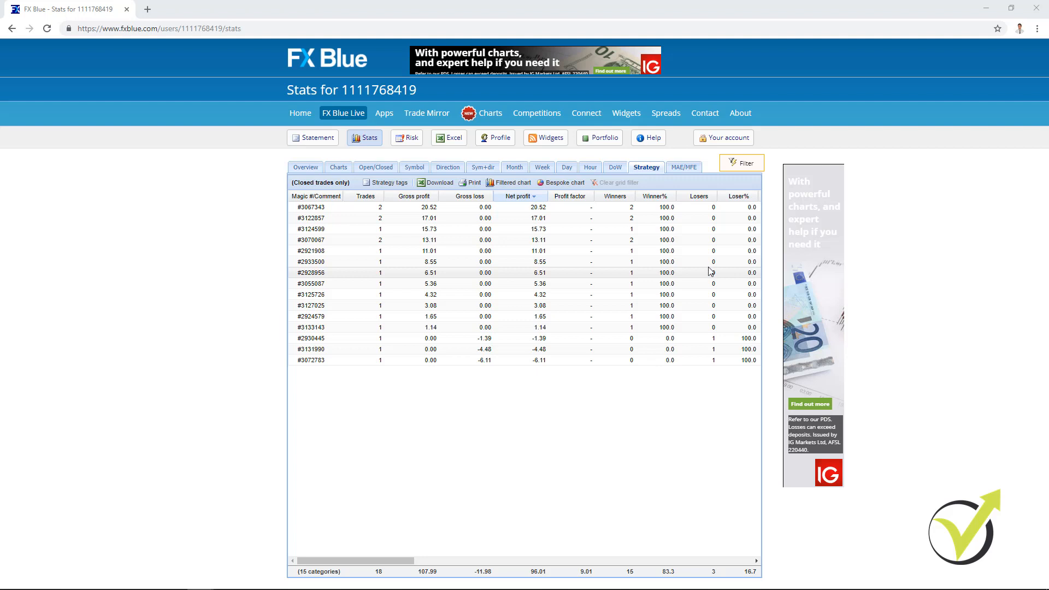
mouse_move(440, 281)
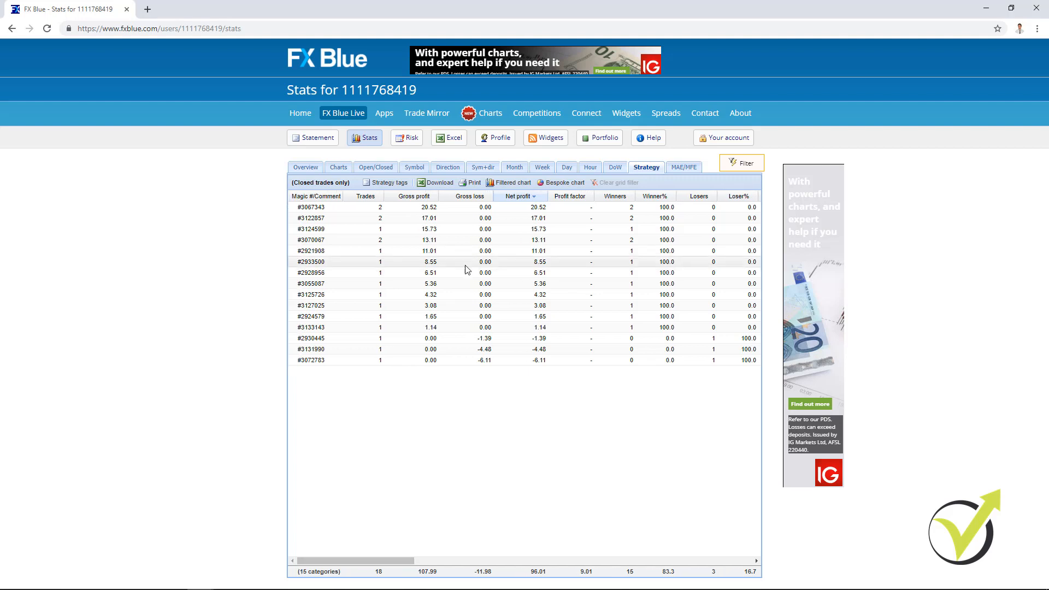
mouse_move(410, 260)
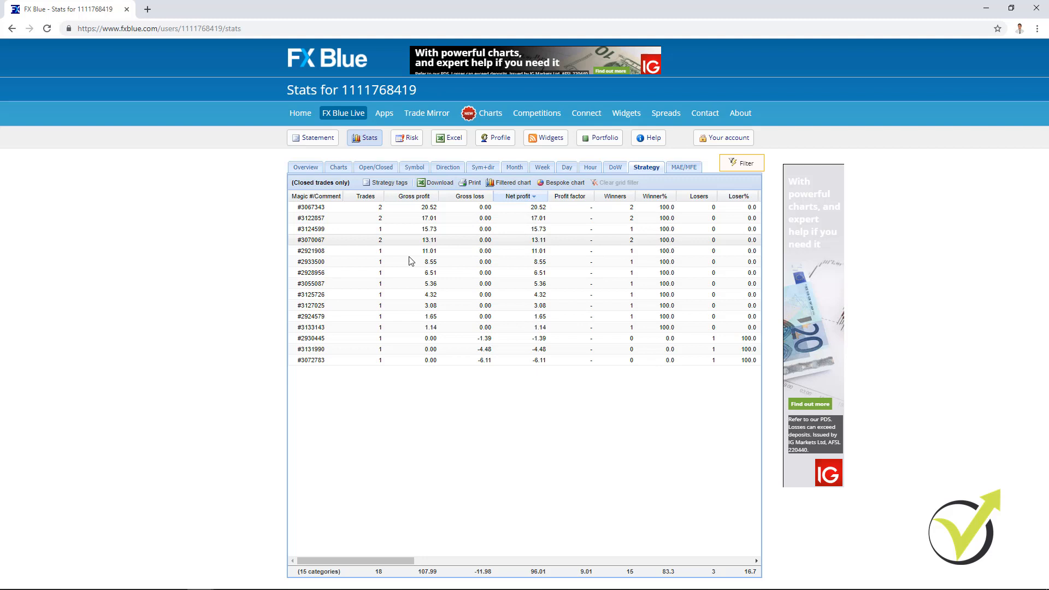
mouse_move(510, 282)
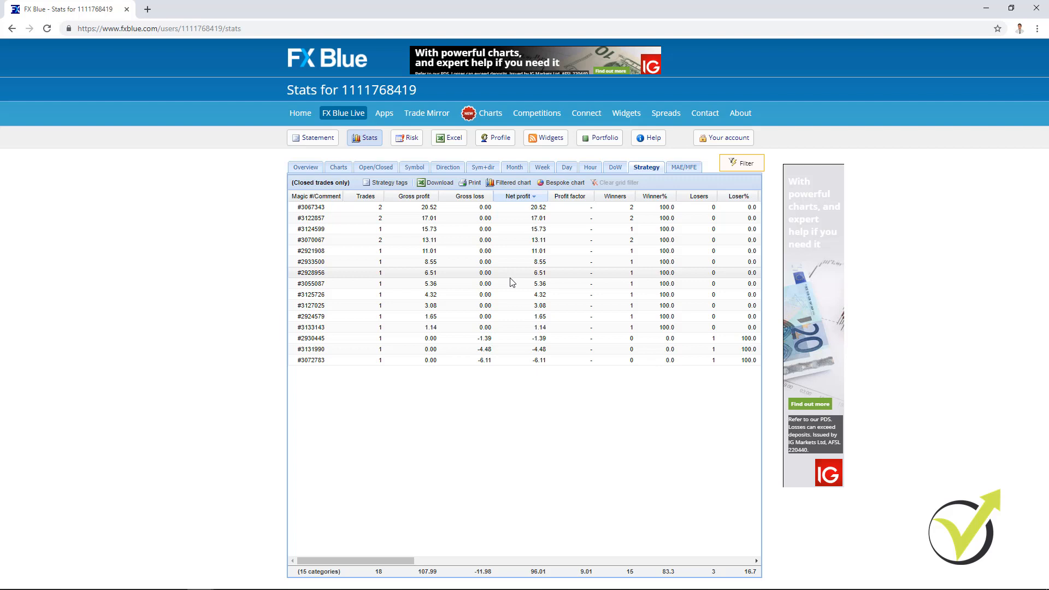
mouse_move(366, 405)
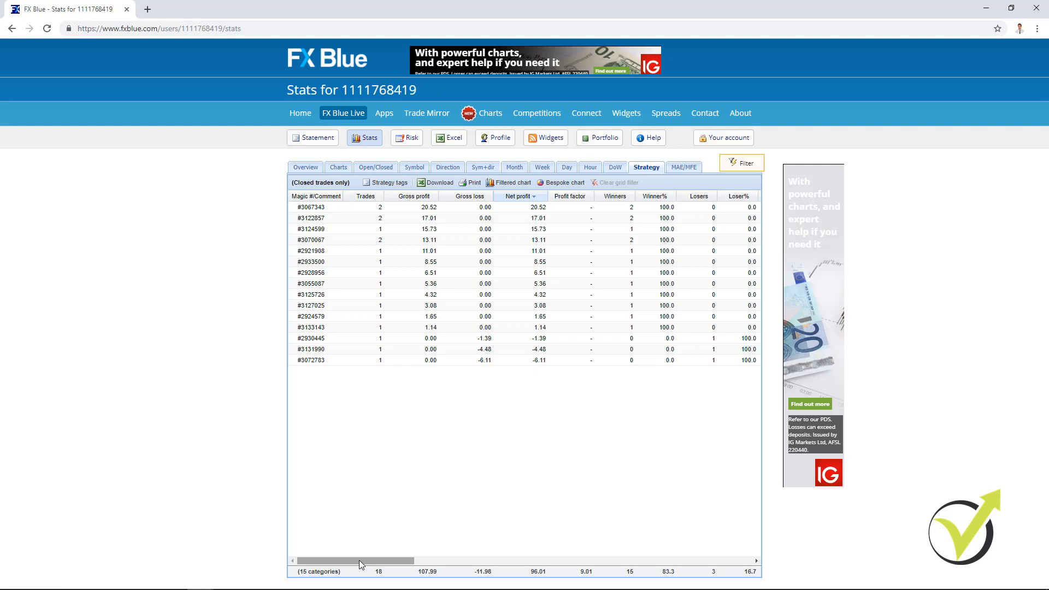
mouse_move(368, 558)
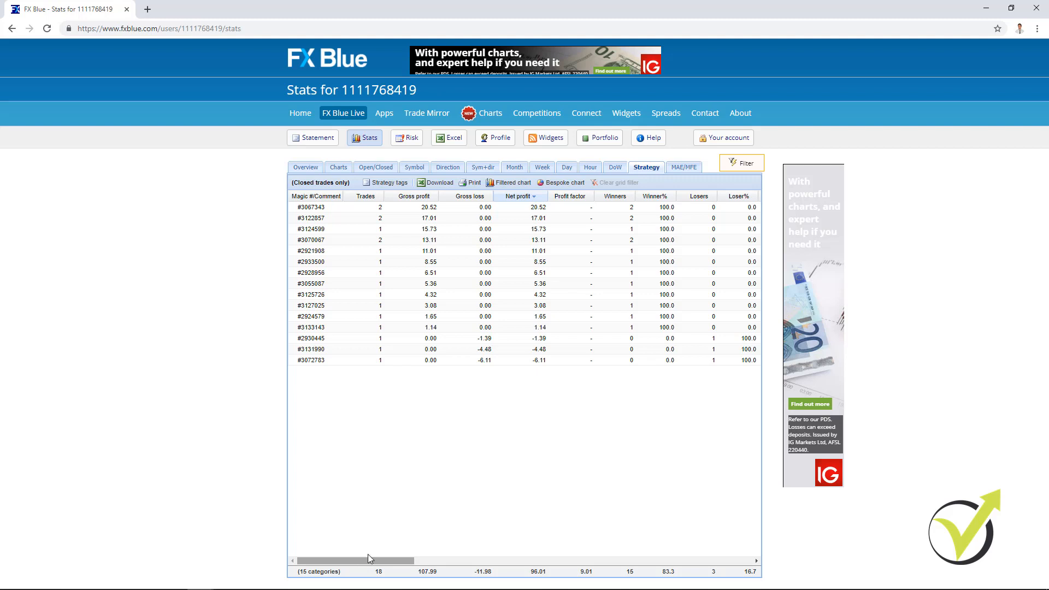
mouse_move(406, 327)
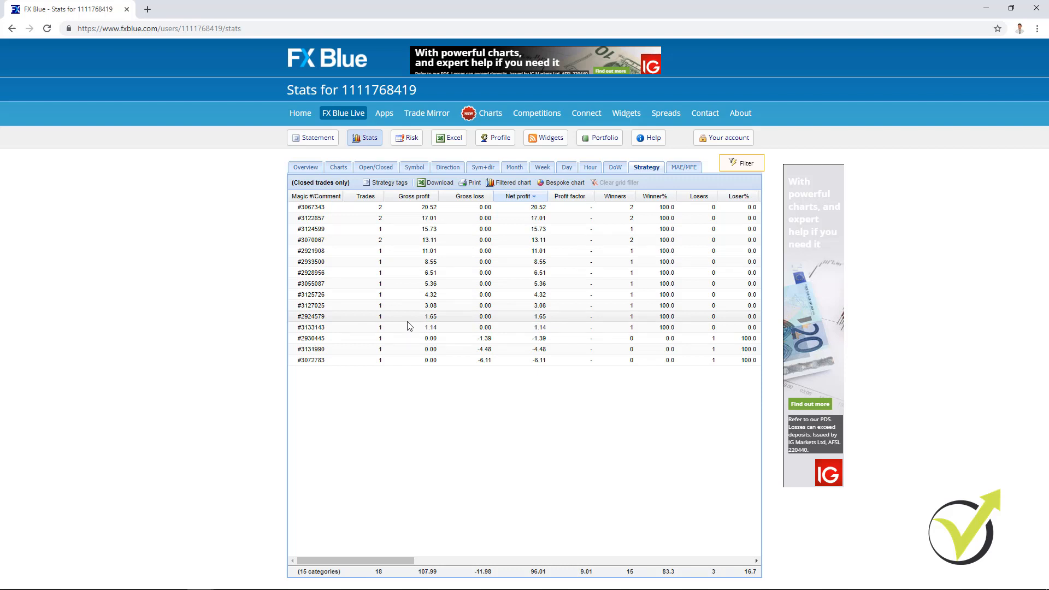
mouse_move(413, 319)
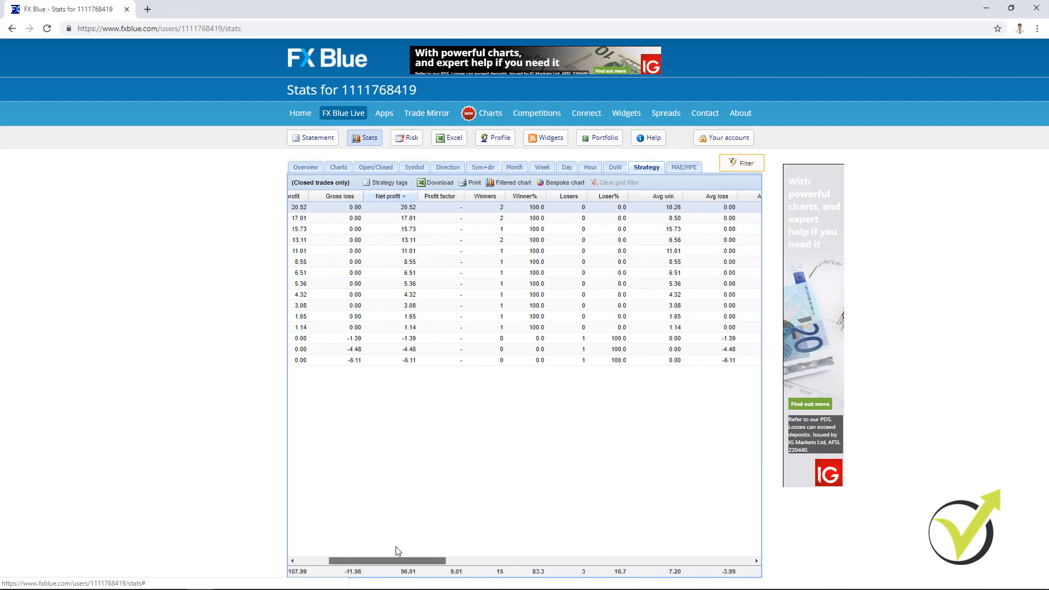
scroll("left", 3)
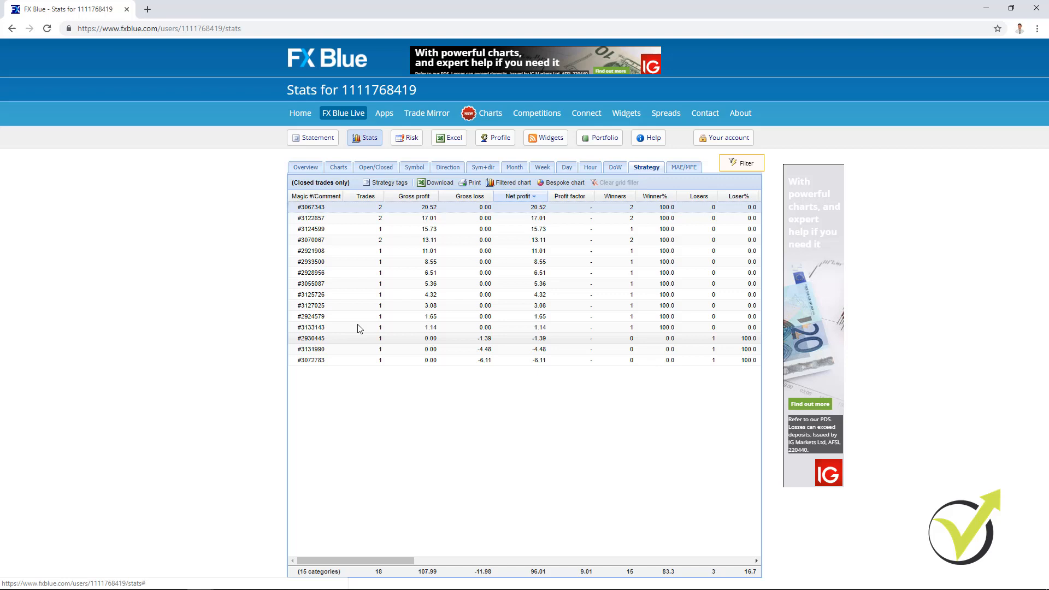
mouse_move(316, 310)
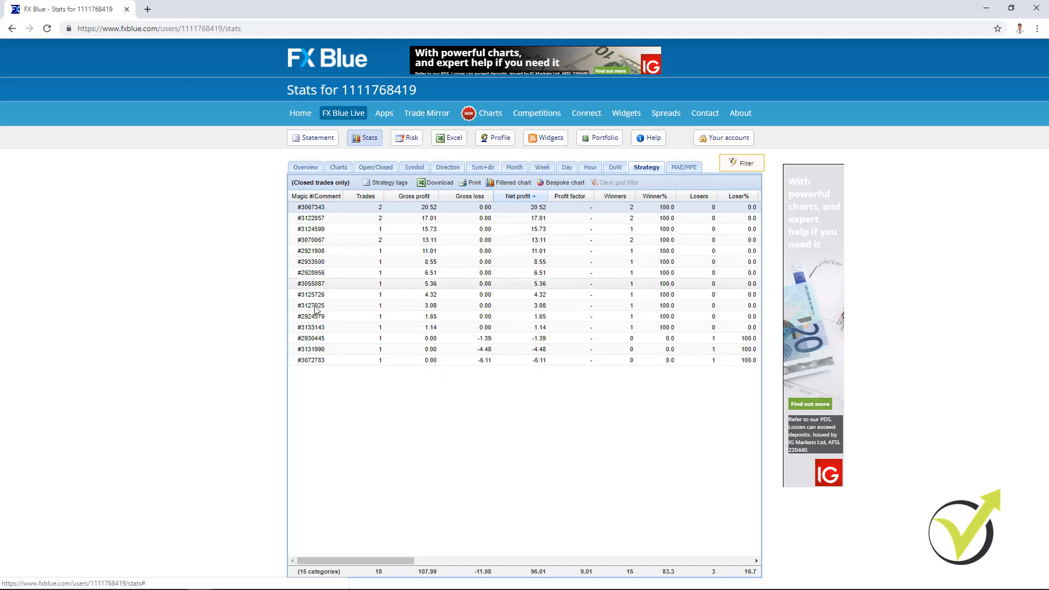
mouse_move(373, 378)
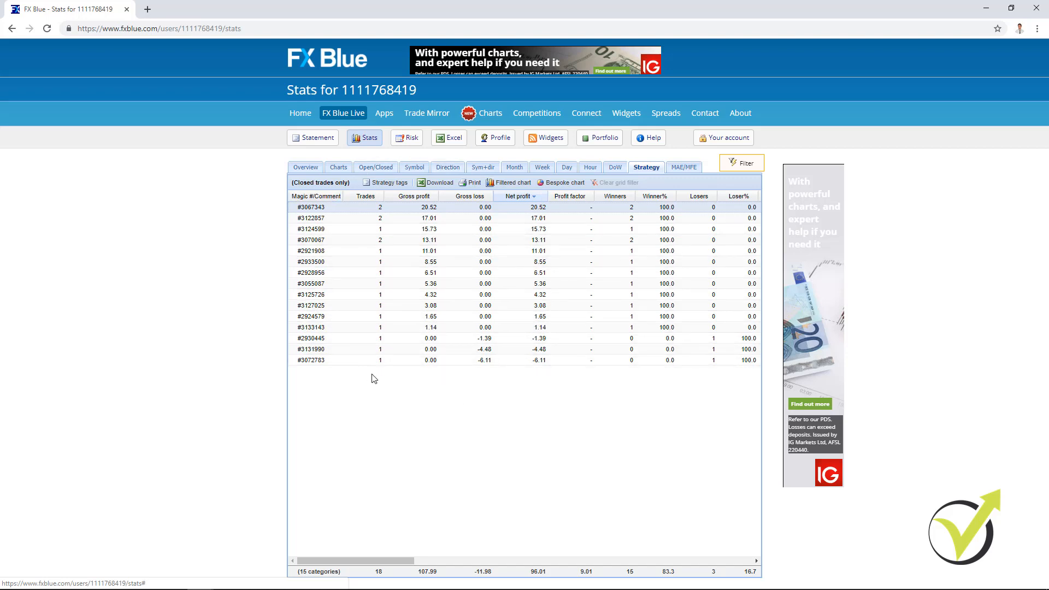
mouse_move(376, 382)
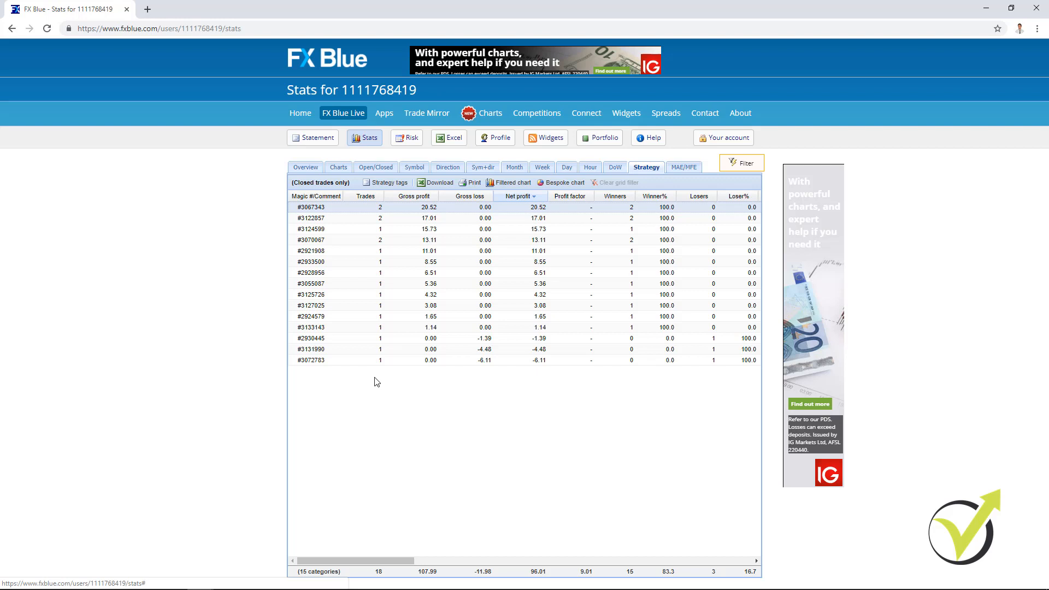
mouse_move(378, 338)
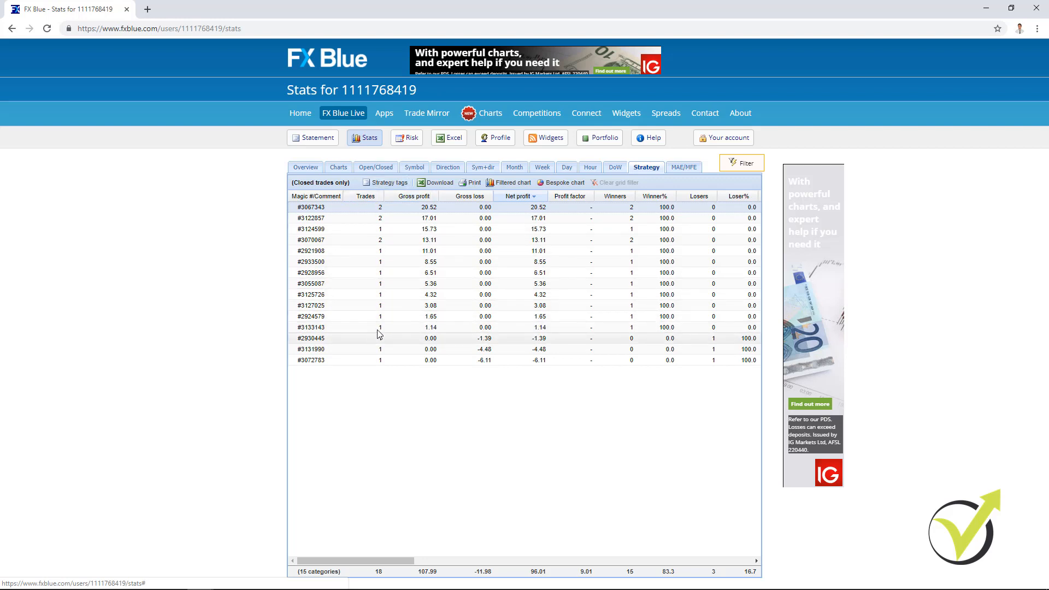
mouse_move(492, 262)
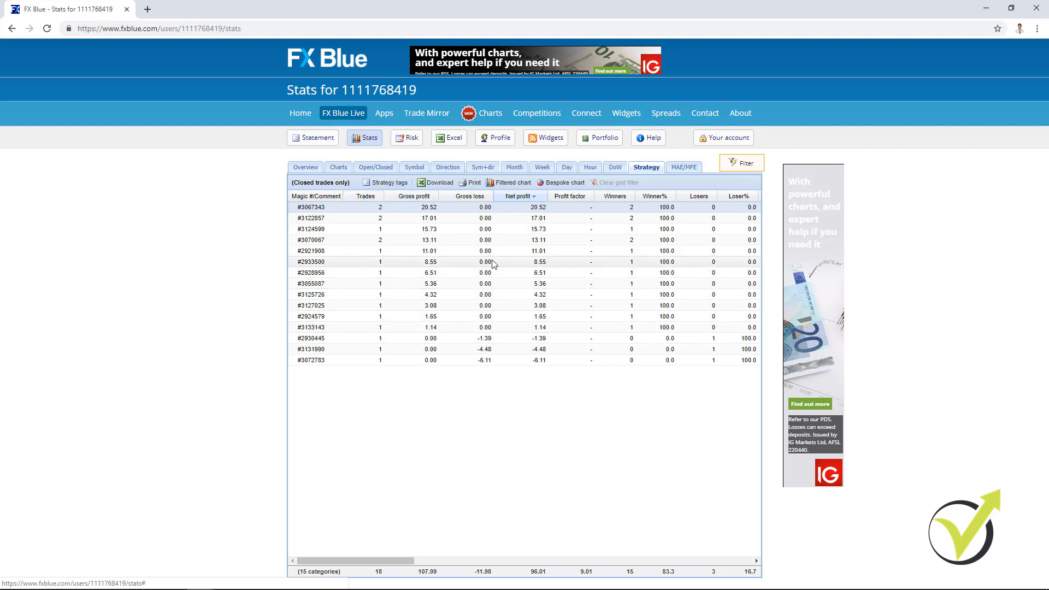
mouse_move(617, 392)
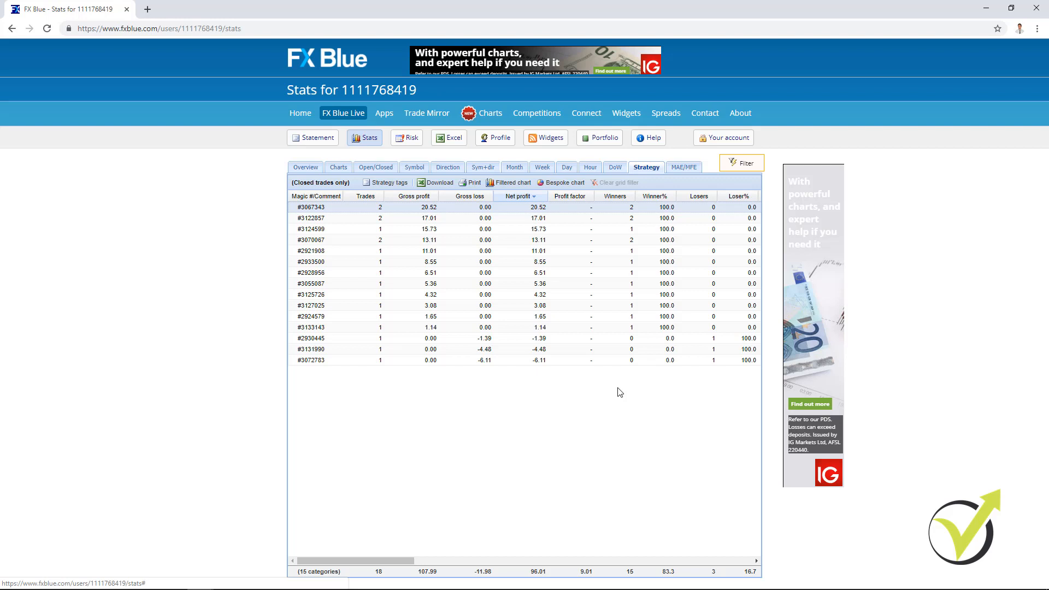
mouse_move(665, 384)
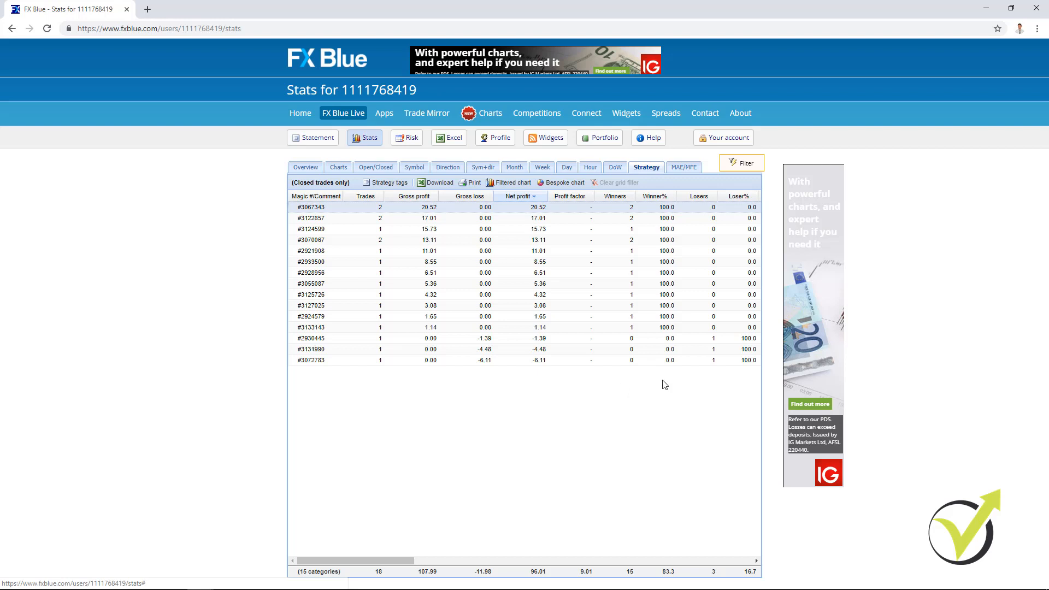